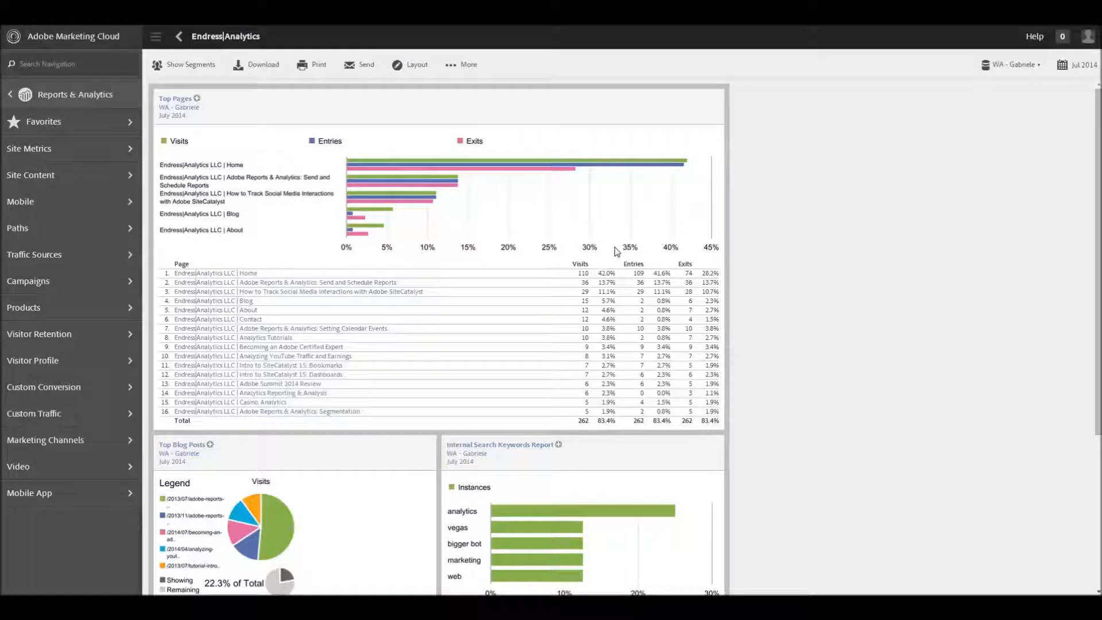
pyautogui.moveTo(804, 286)
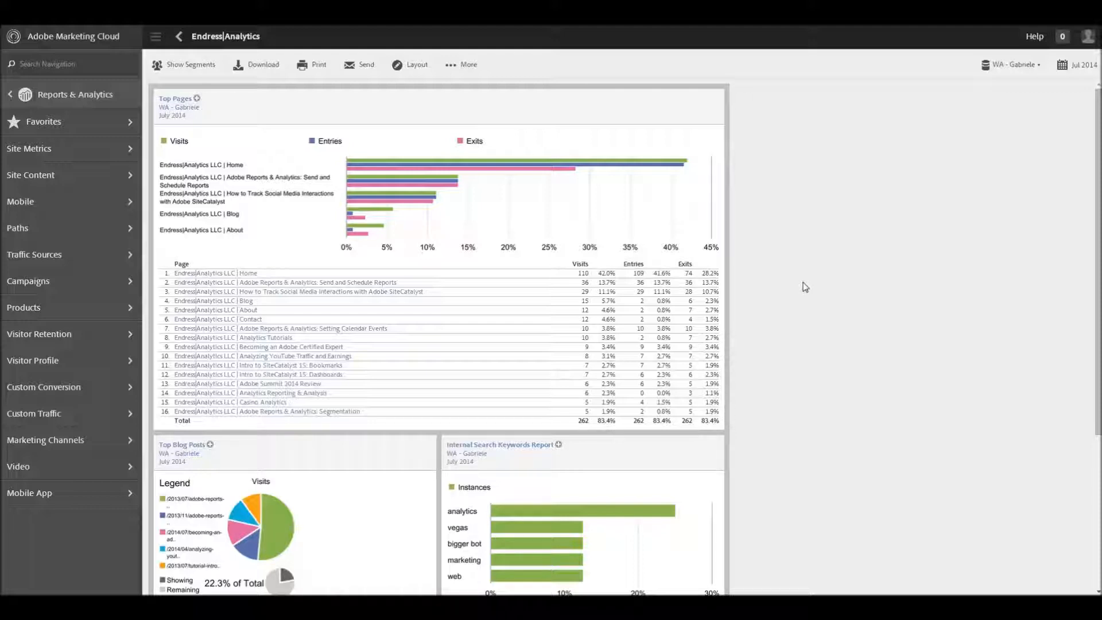
pyautogui.moveTo(178, 149)
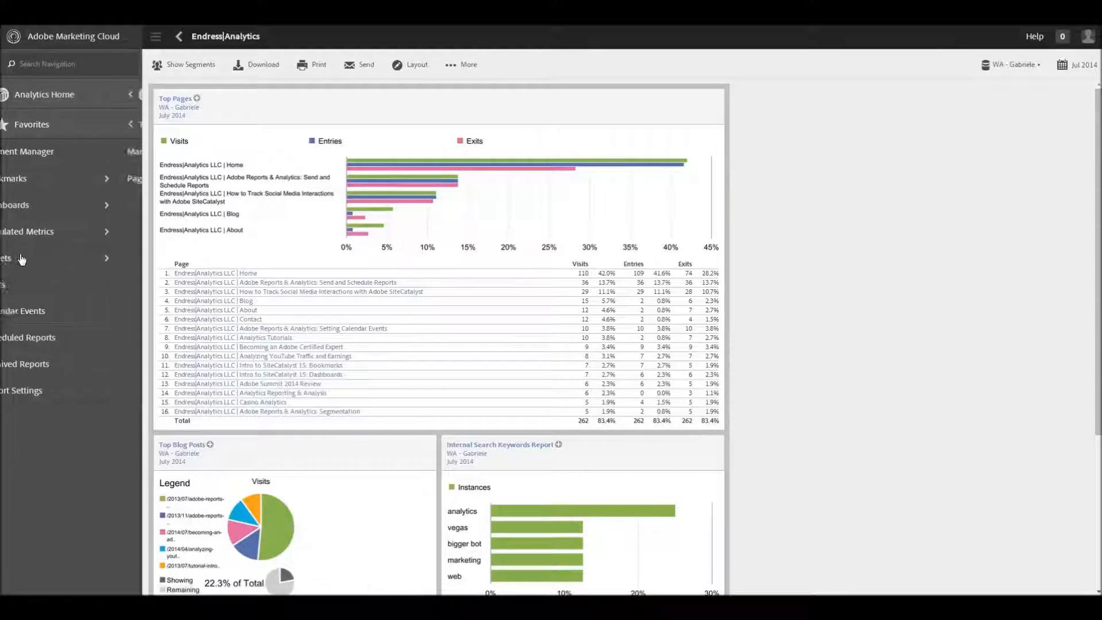
# Go to Targets > Manage Targets from the left navigation.
pyautogui.click(7, 258)
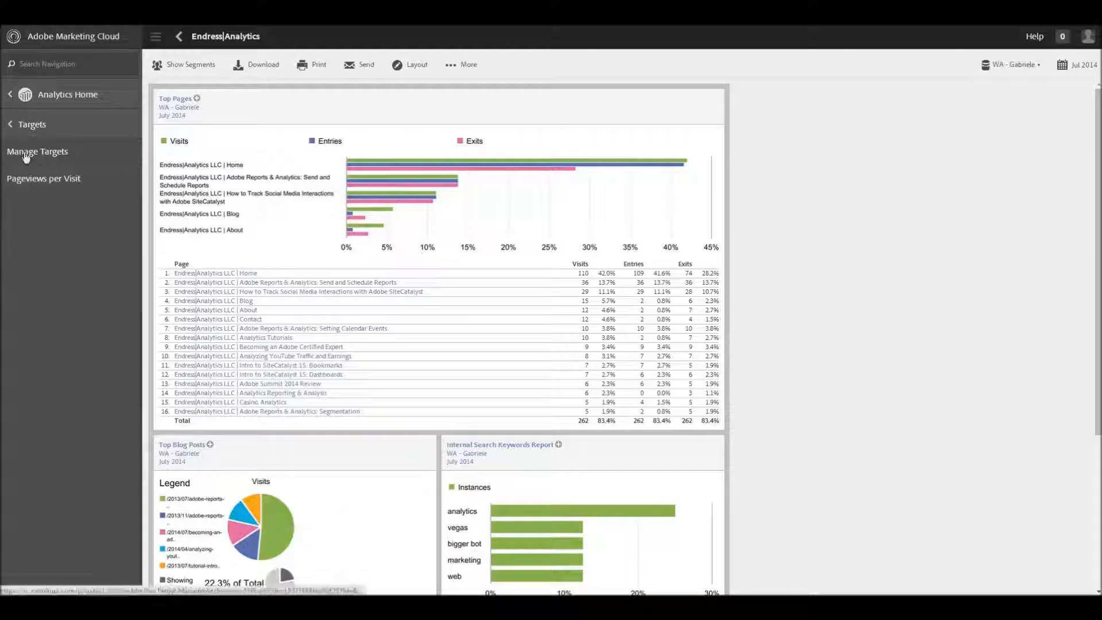
pyautogui.click(37, 152)
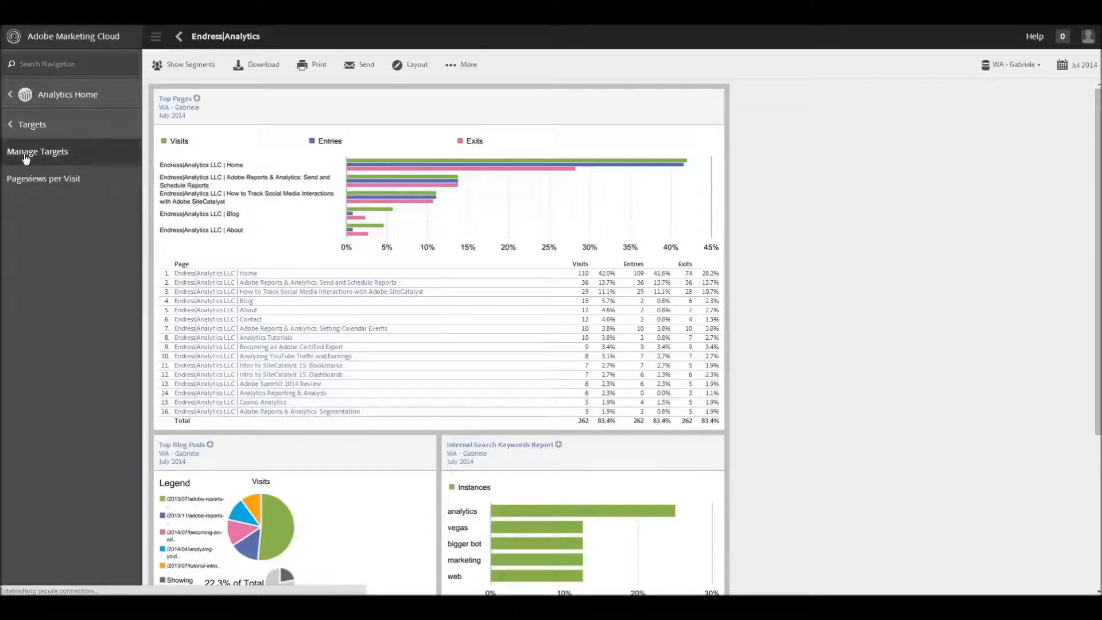
pyautogui.click(37, 151)
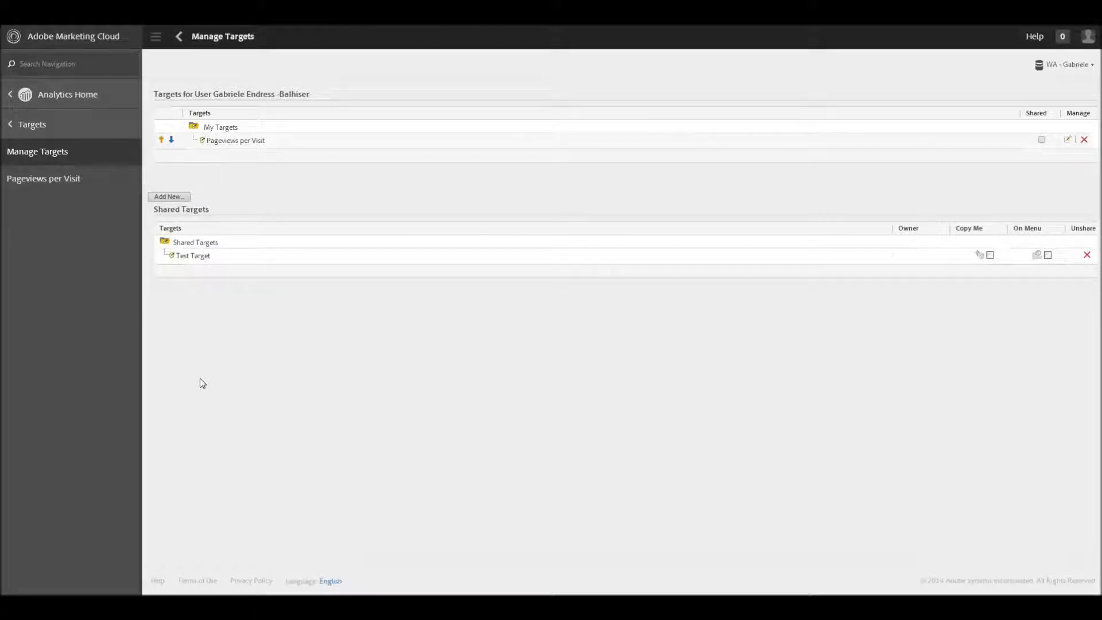
pyautogui.moveTo(231, 232)
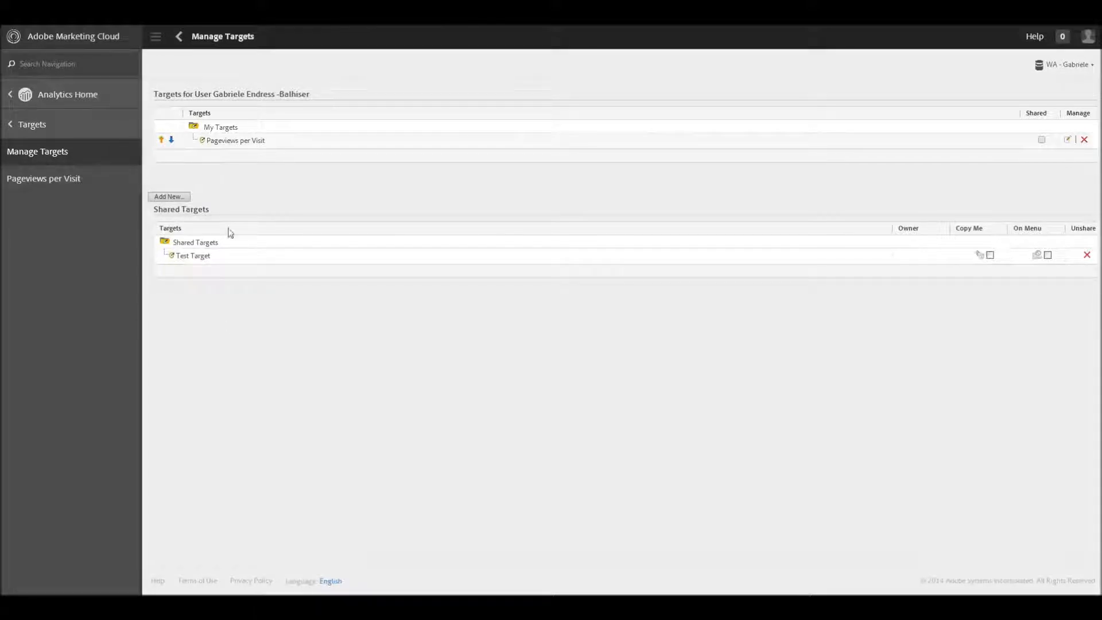
pyautogui.moveTo(36, 197)
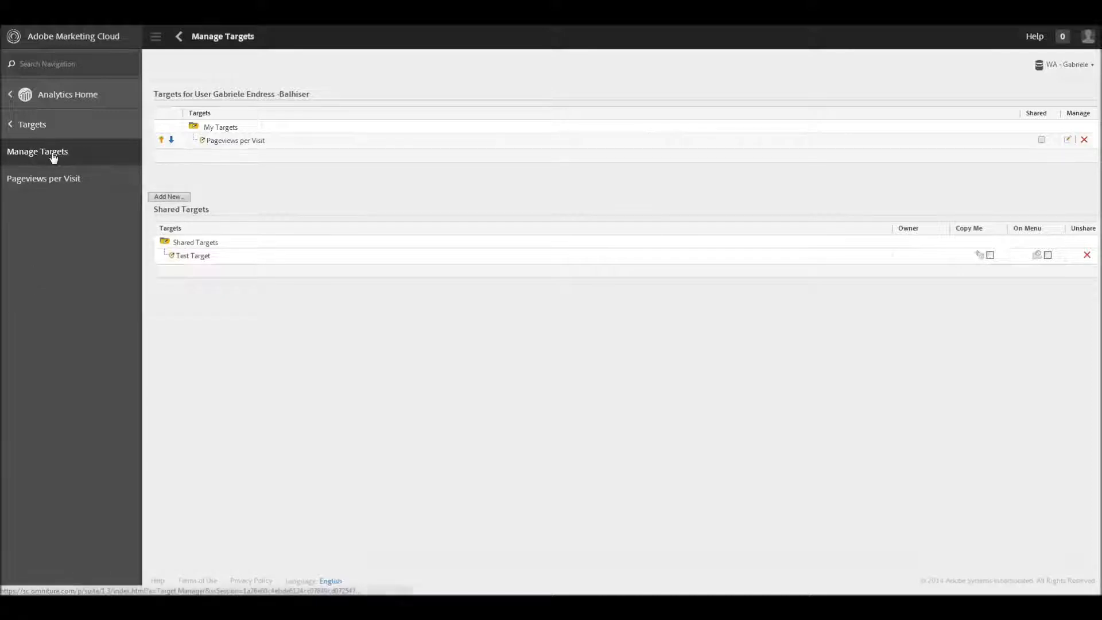
pyautogui.moveTo(27, 178)
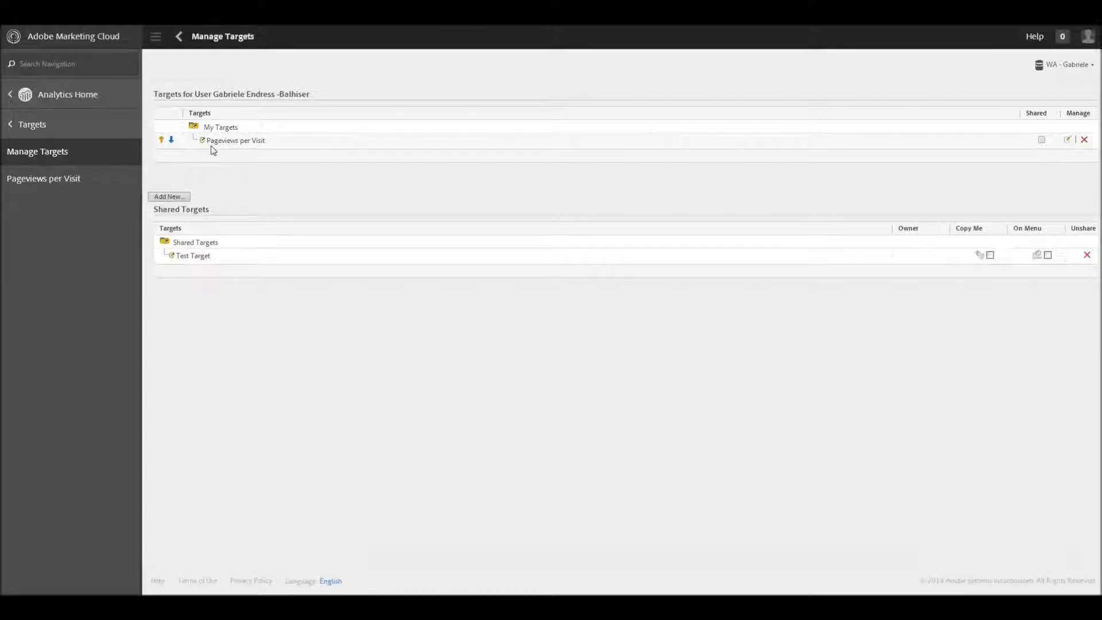
pyautogui.moveTo(261, 151)
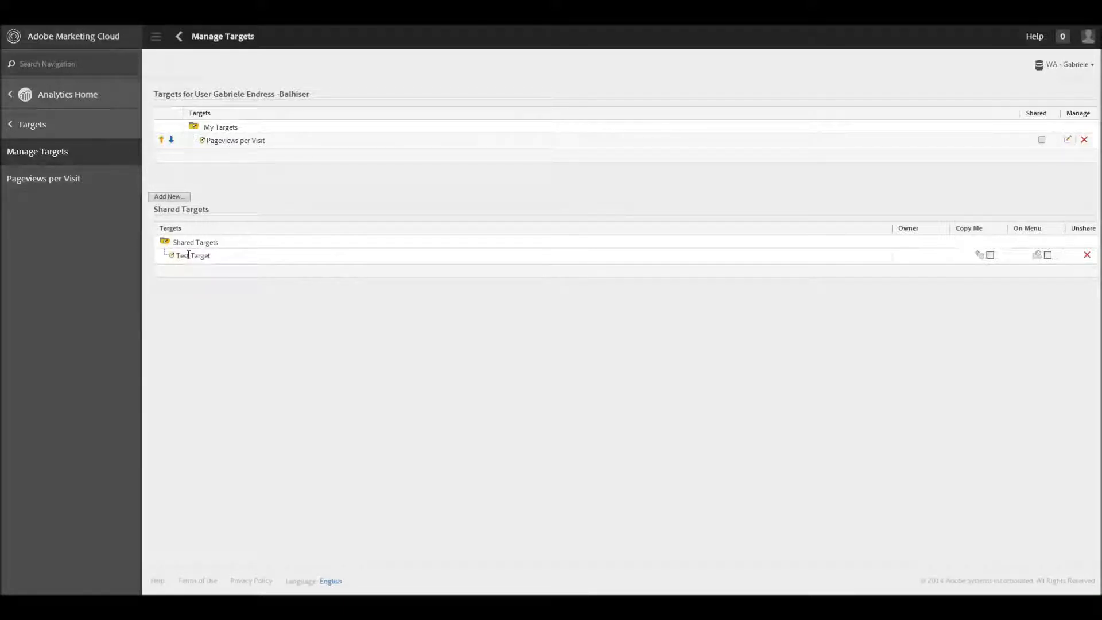
pyautogui.moveTo(240, 259)
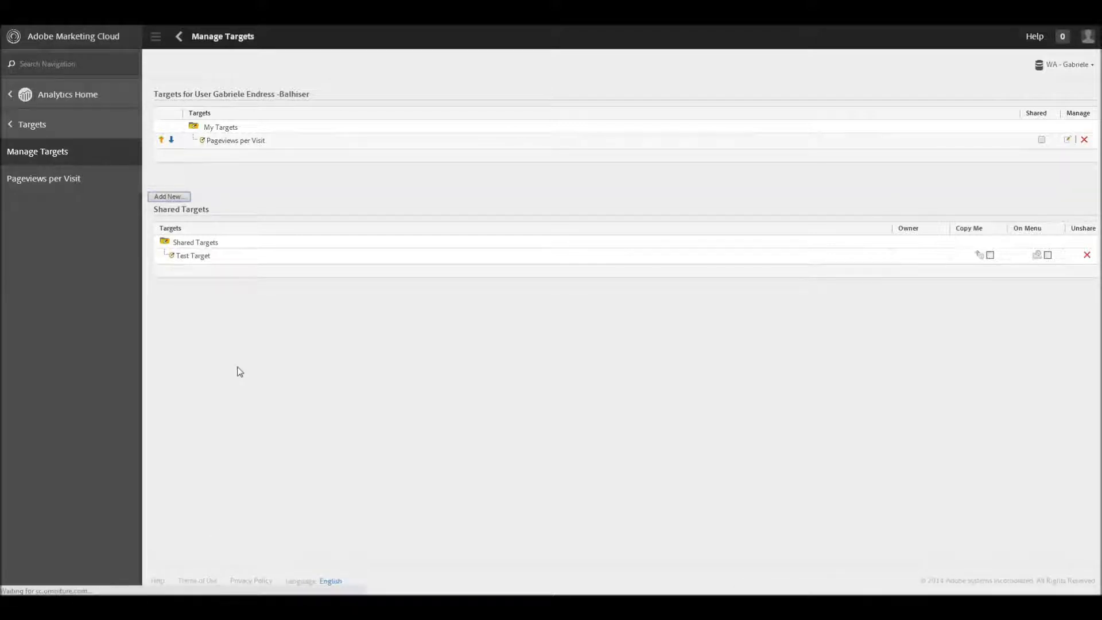
# Start a new target with Add New and focus the Target Name field.
pyautogui.click(169, 197)
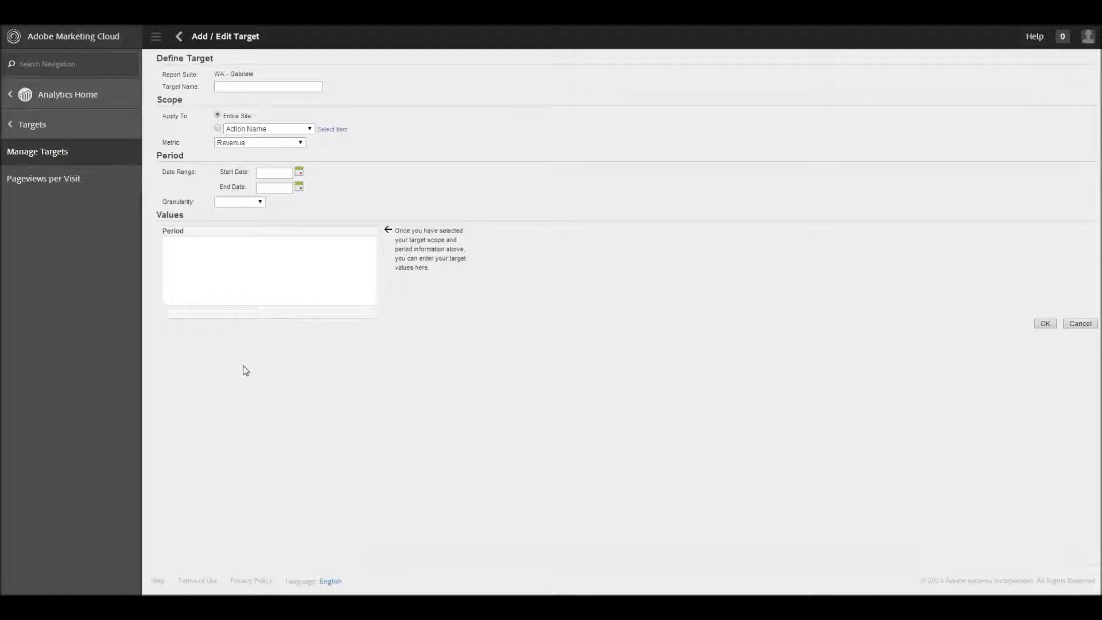
pyautogui.click(267, 86)
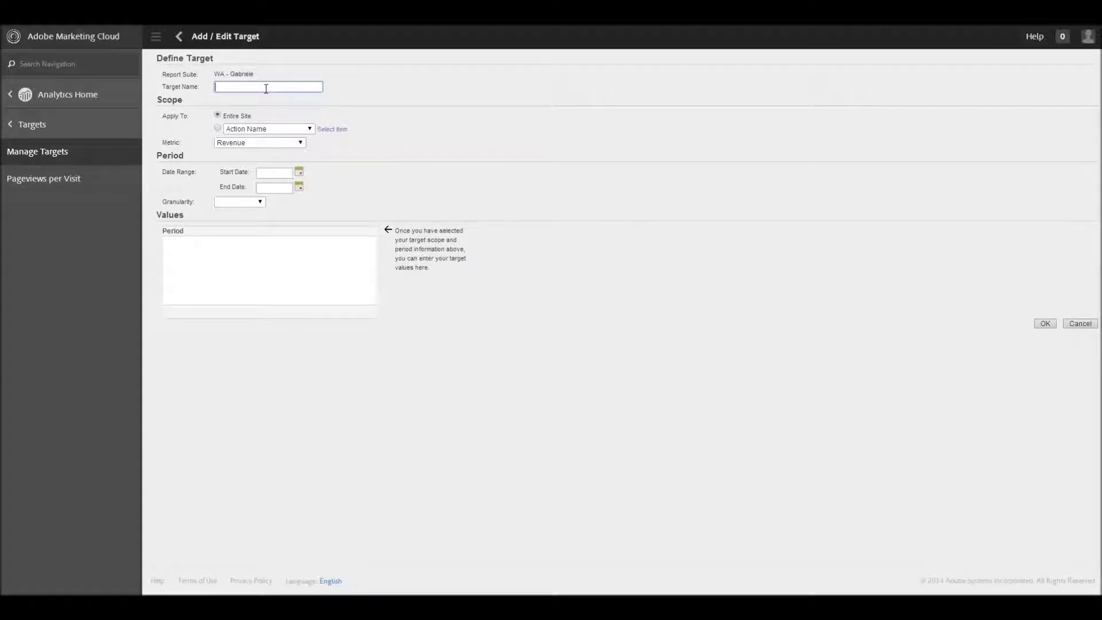
# Name the new target 'Increase Visits', leaving Apply To as Entire Site.
pyautogui.write('In')
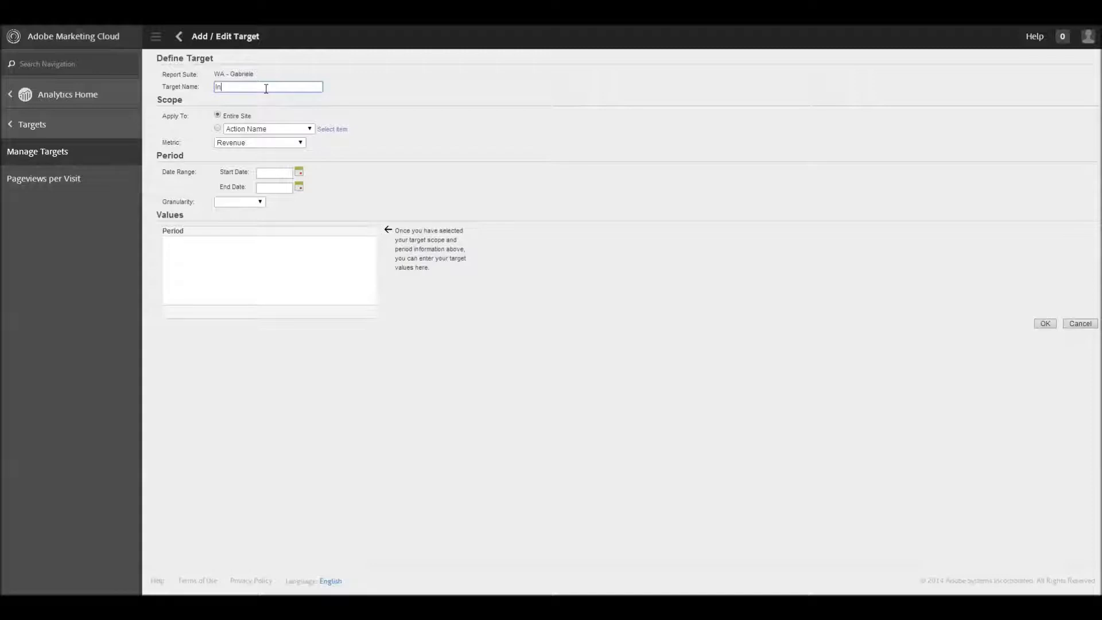
pyautogui.write('Increase Visits')
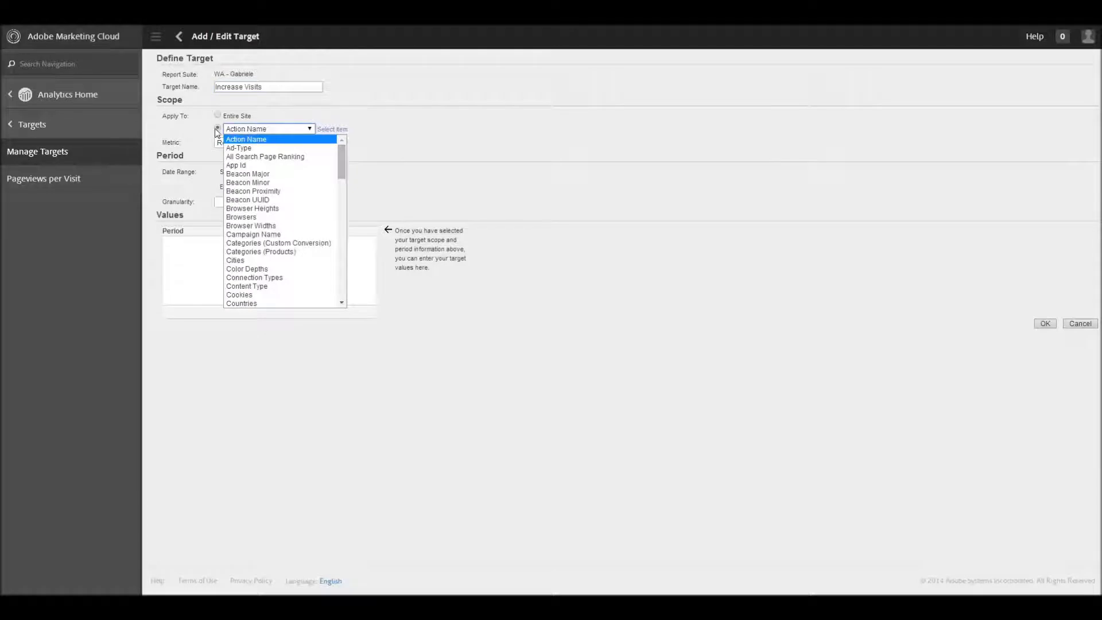
pyautogui.moveTo(248, 183)
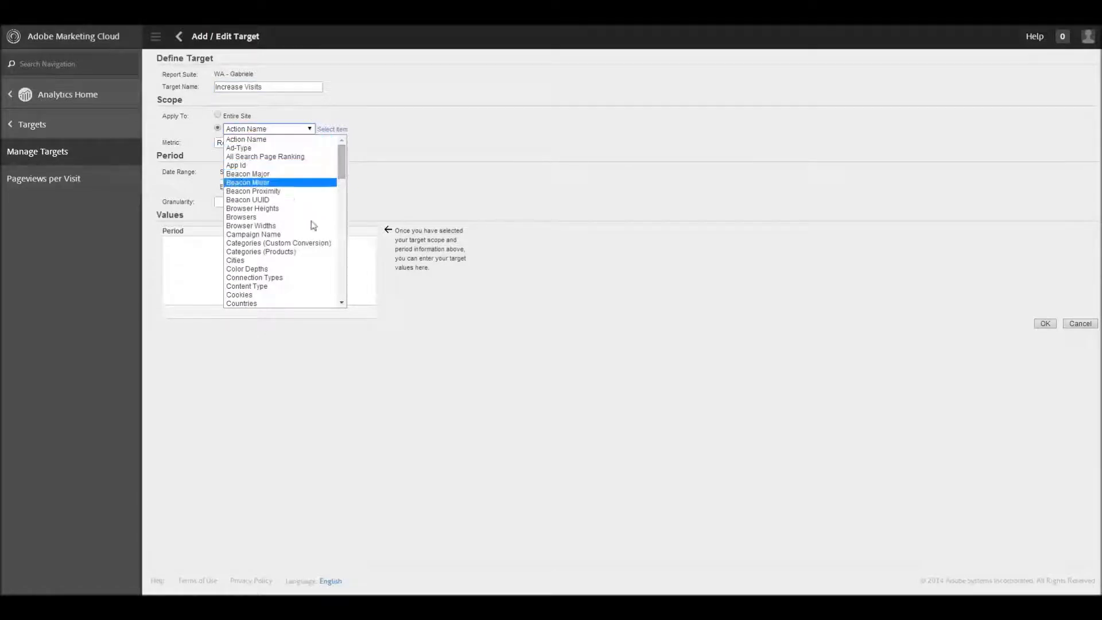
pyautogui.moveTo(250, 226)
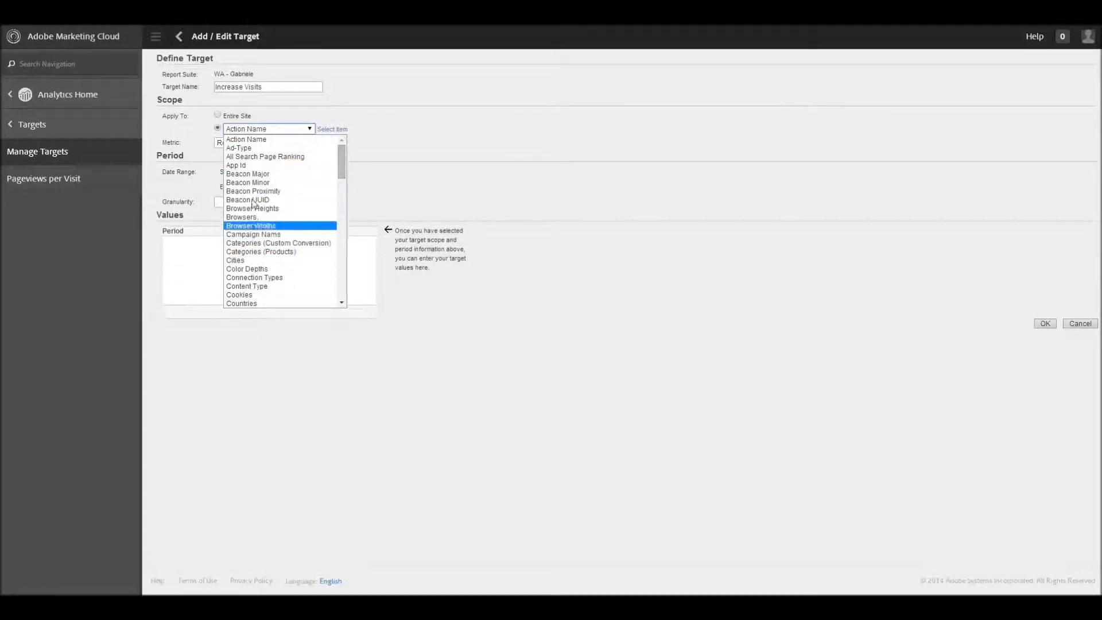
pyautogui.moveTo(261, 251)
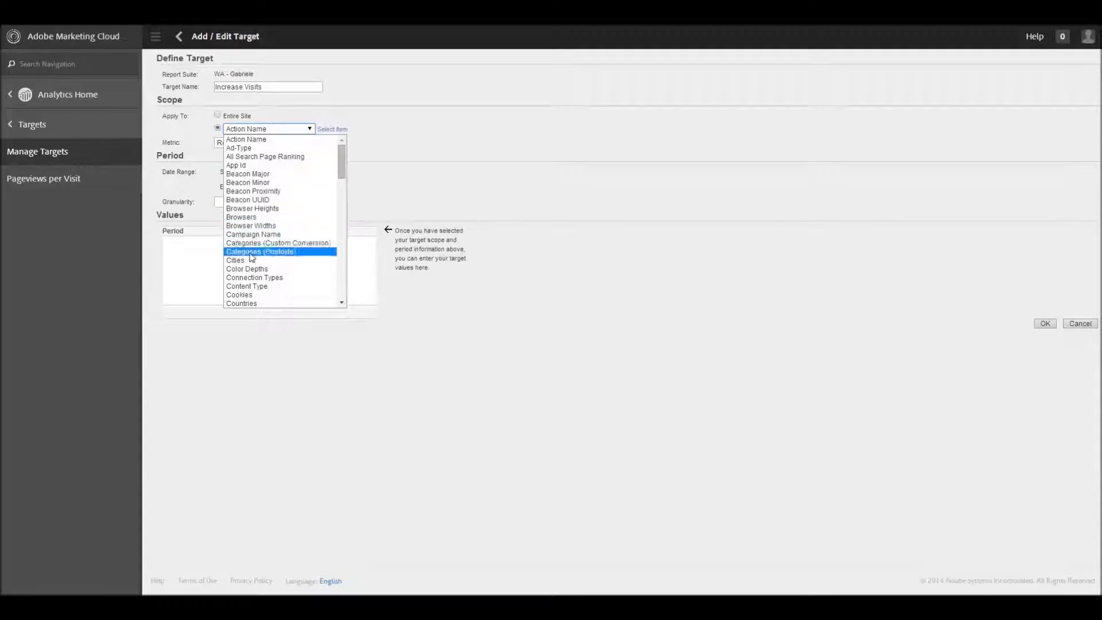
pyautogui.moveTo(265, 157)
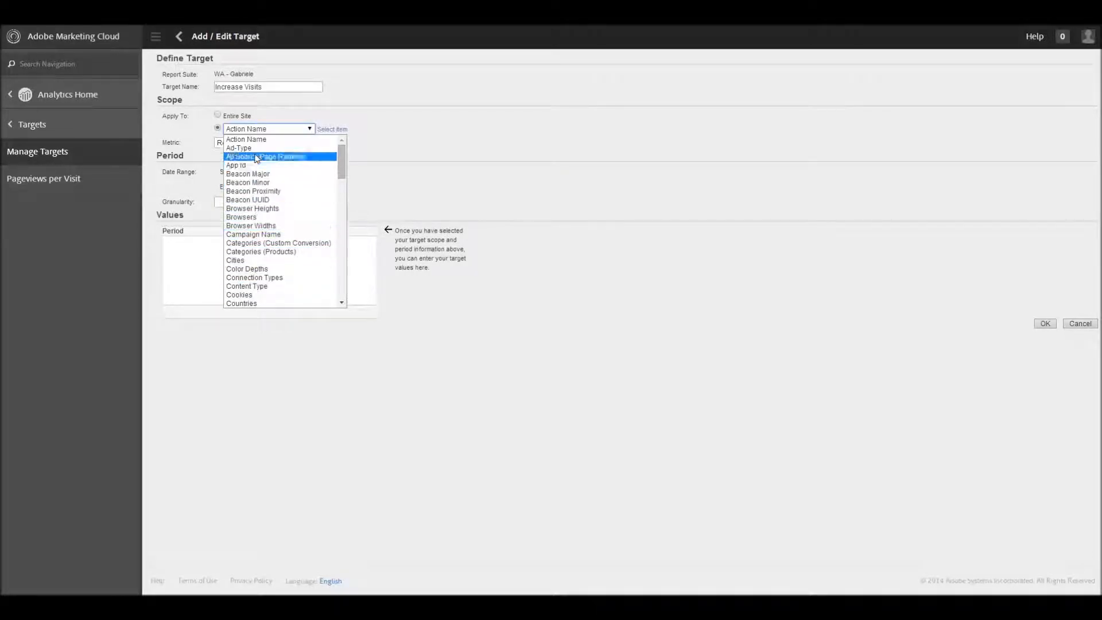
pyautogui.moveTo(269, 139)
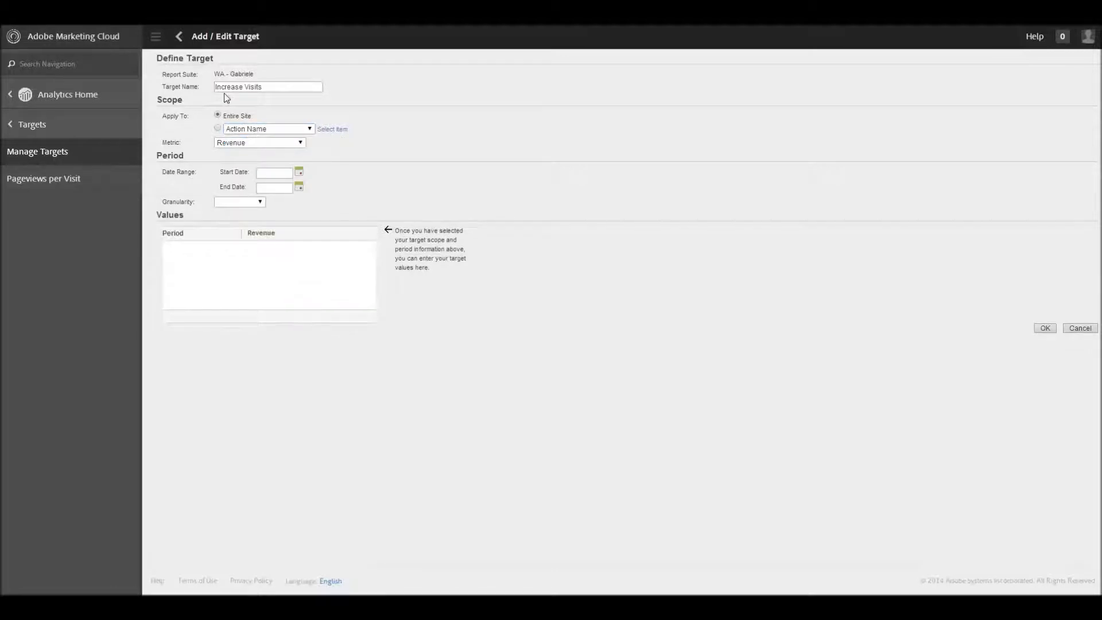
# Set the target's metric to Visits.
pyautogui.click(258, 142)
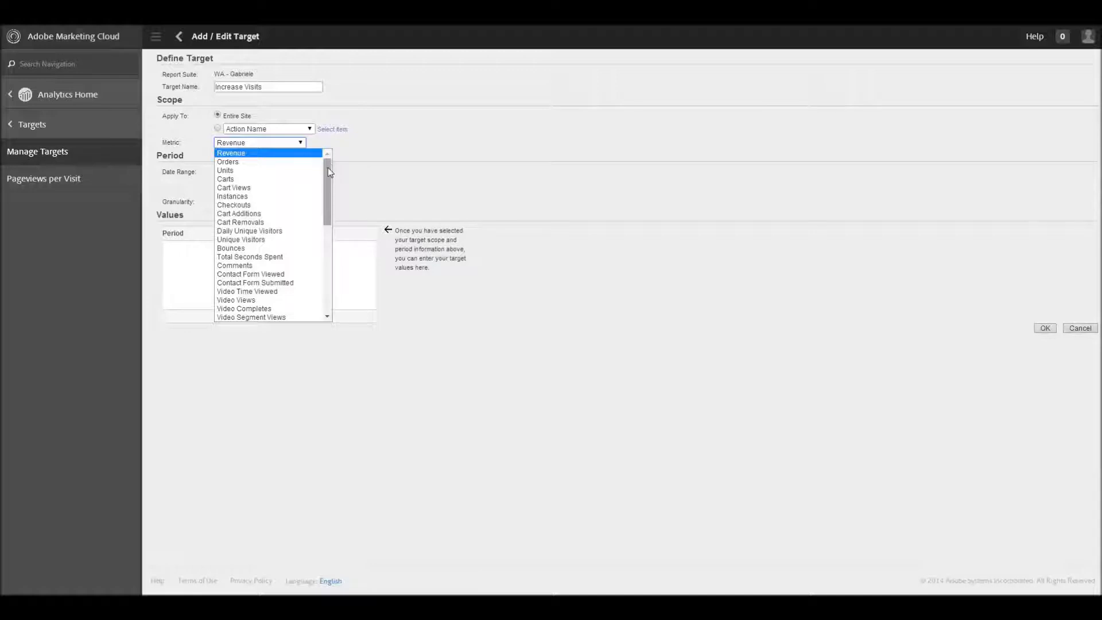
pyautogui.moveTo(234, 187)
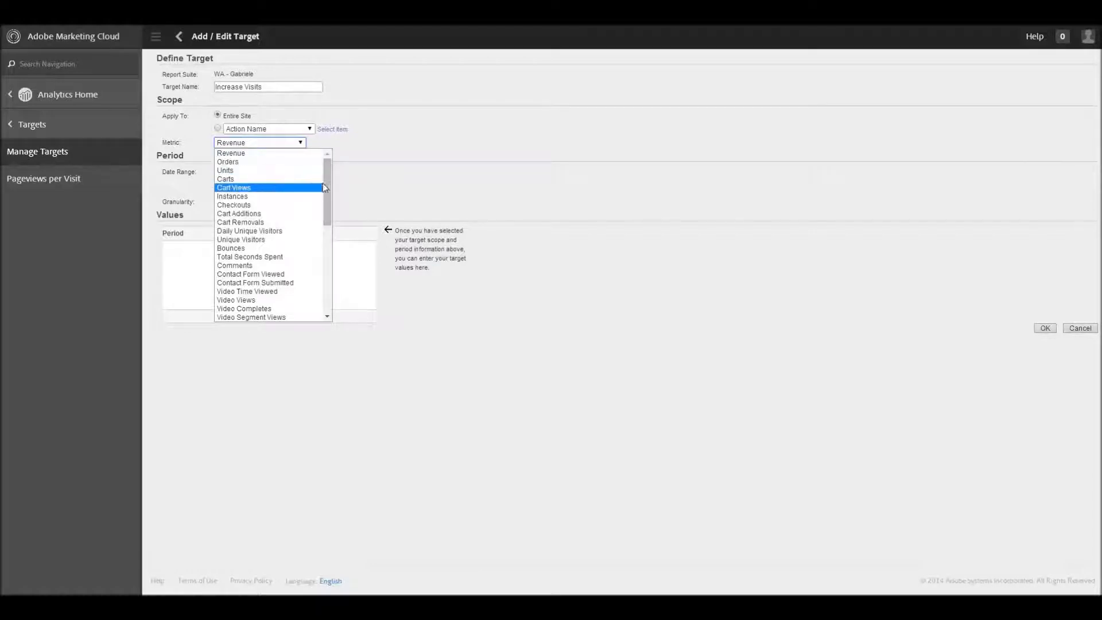
pyautogui.scroll(-3)
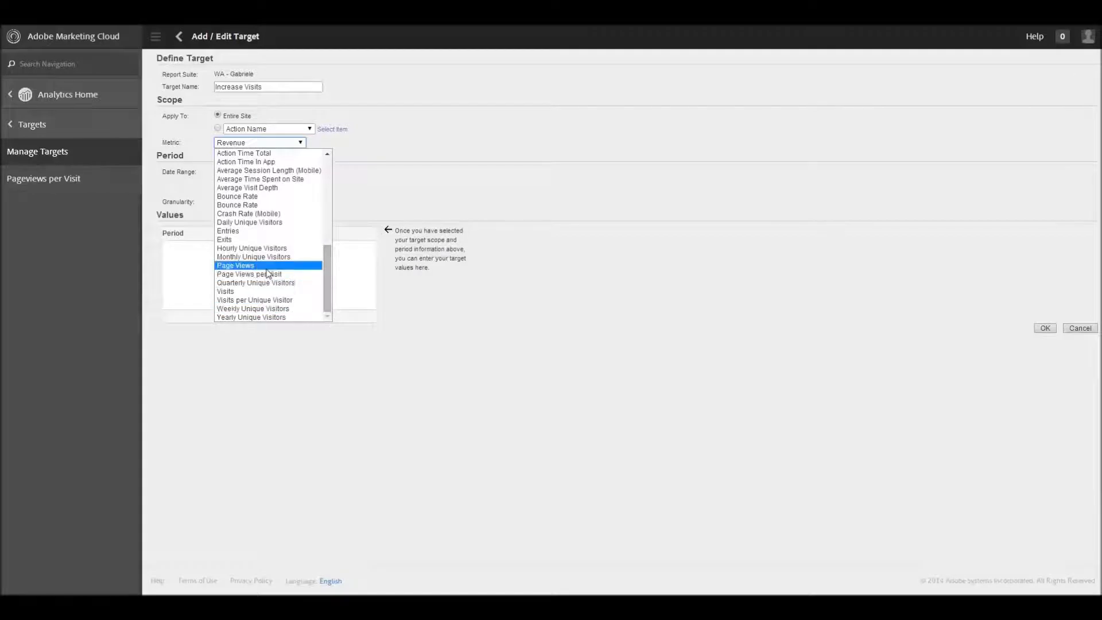
pyautogui.click(225, 291)
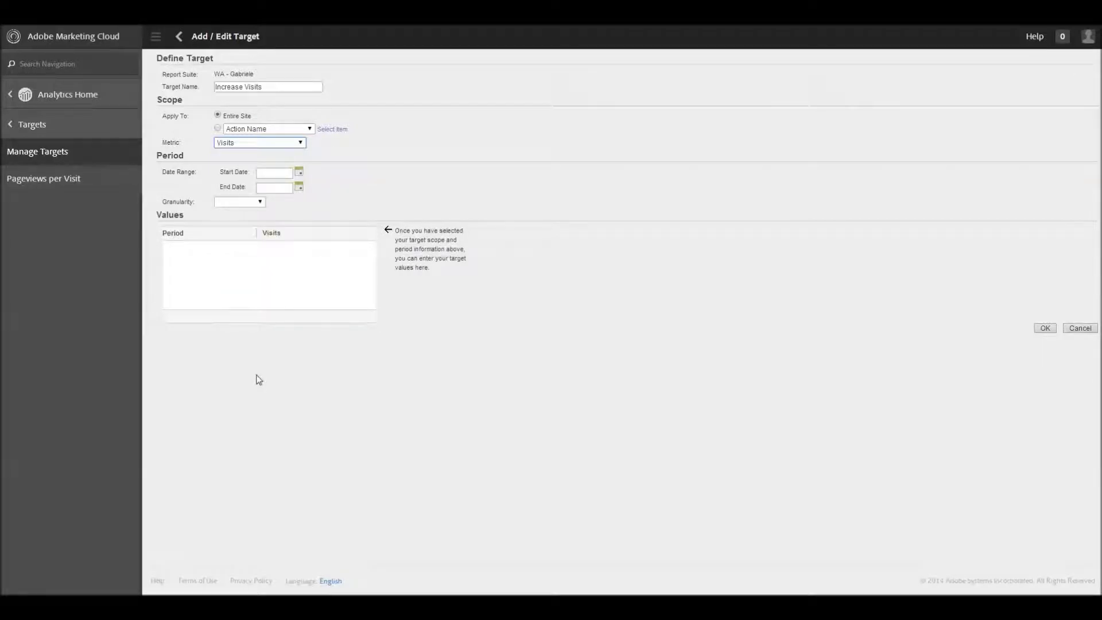
pyautogui.moveTo(338, 164)
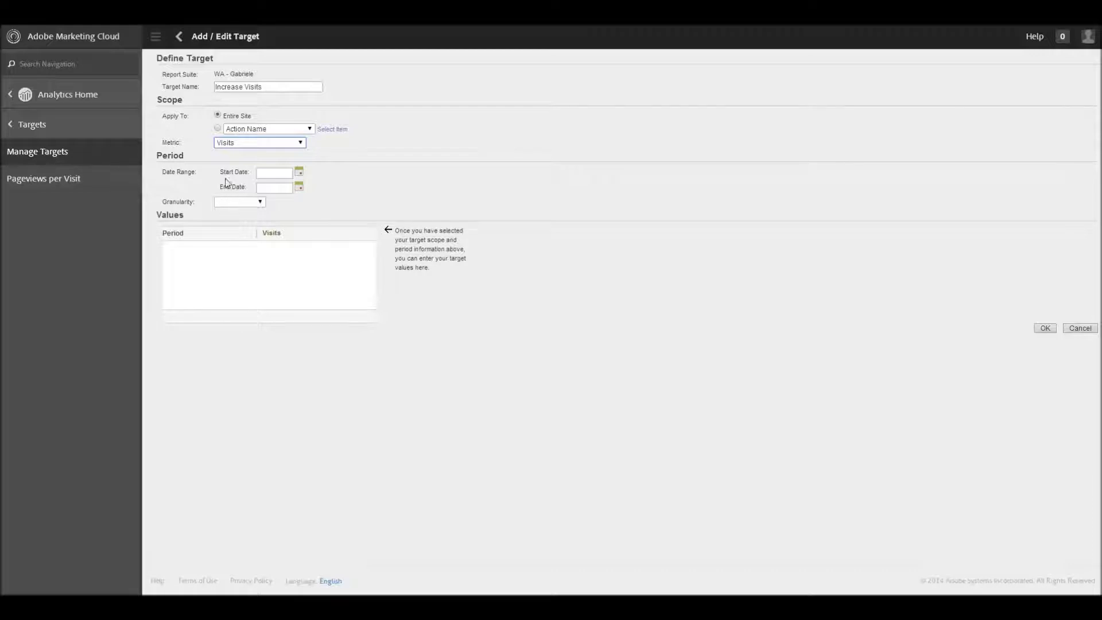
pyautogui.moveTo(258, 205)
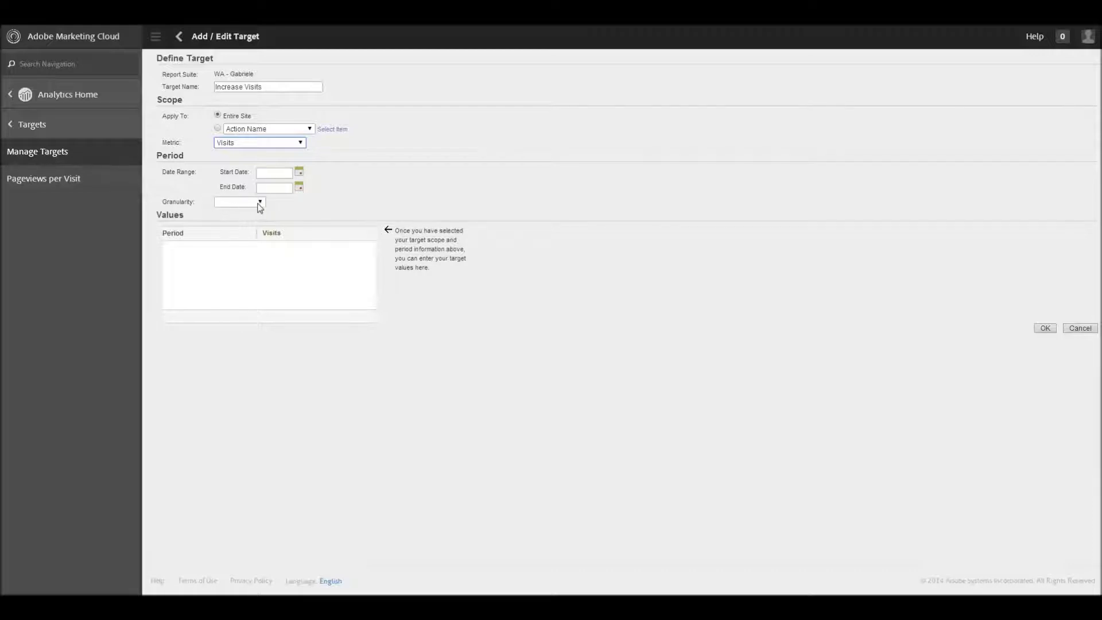
# Set the target's date range from January 1, 2014 toward December 31, 2014 via the calendars.
pyautogui.click(275, 173)
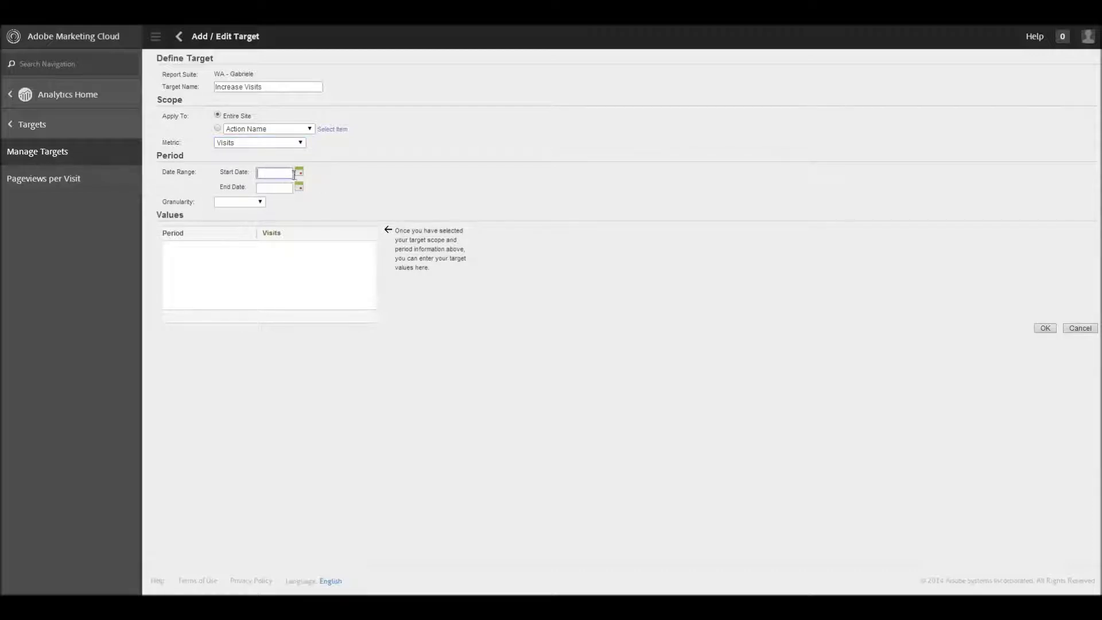
pyautogui.moveTo(299, 173)
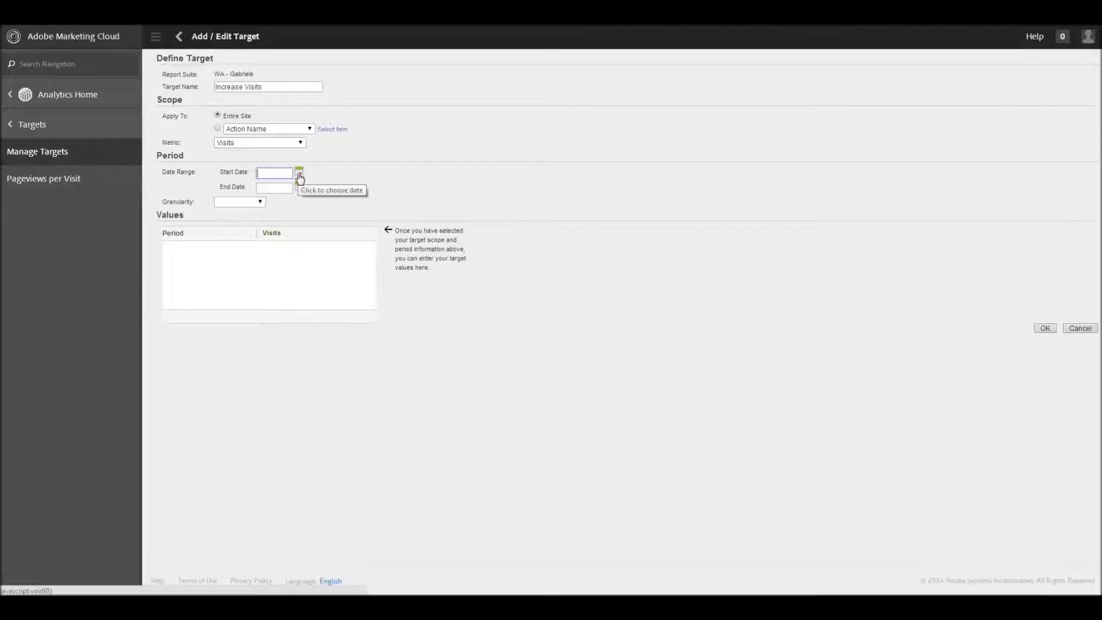
pyautogui.click(299, 173)
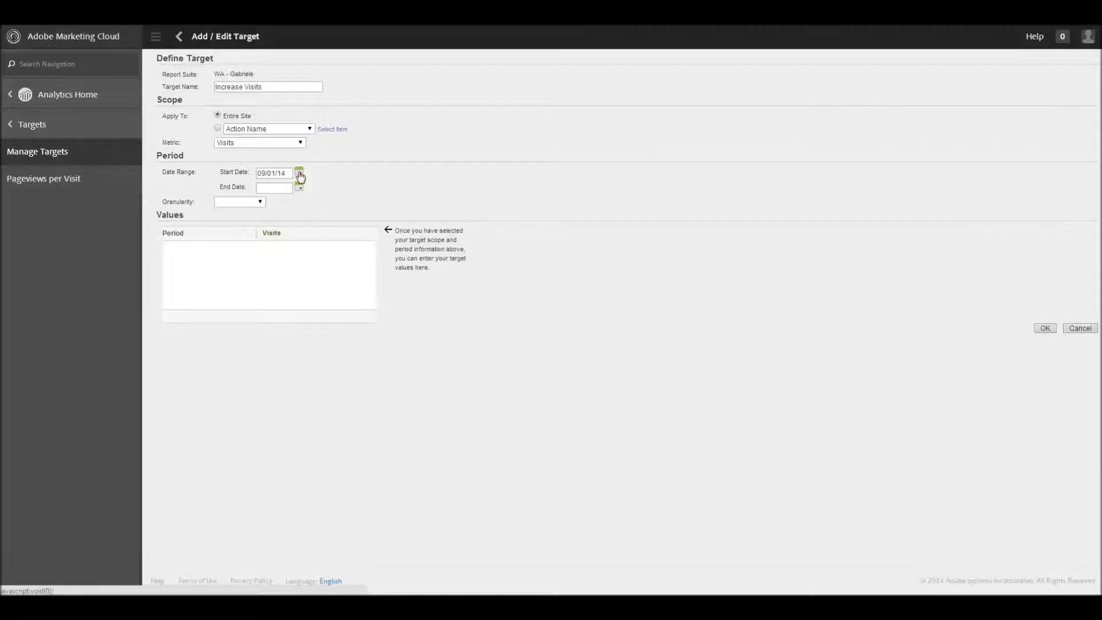
pyautogui.click(299, 172)
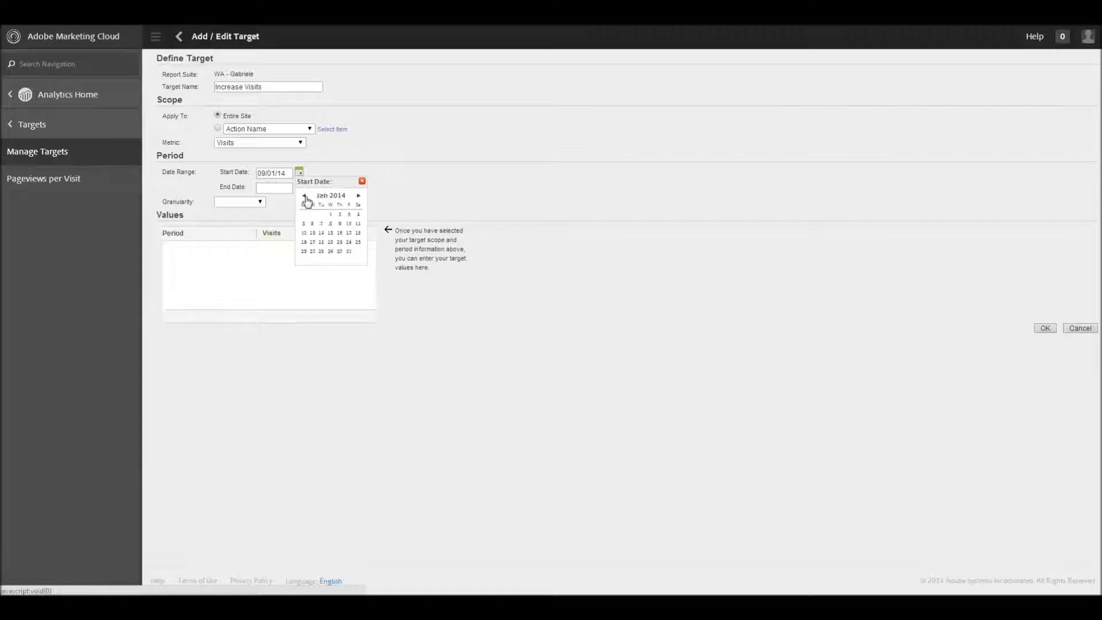
pyautogui.click(303, 195)
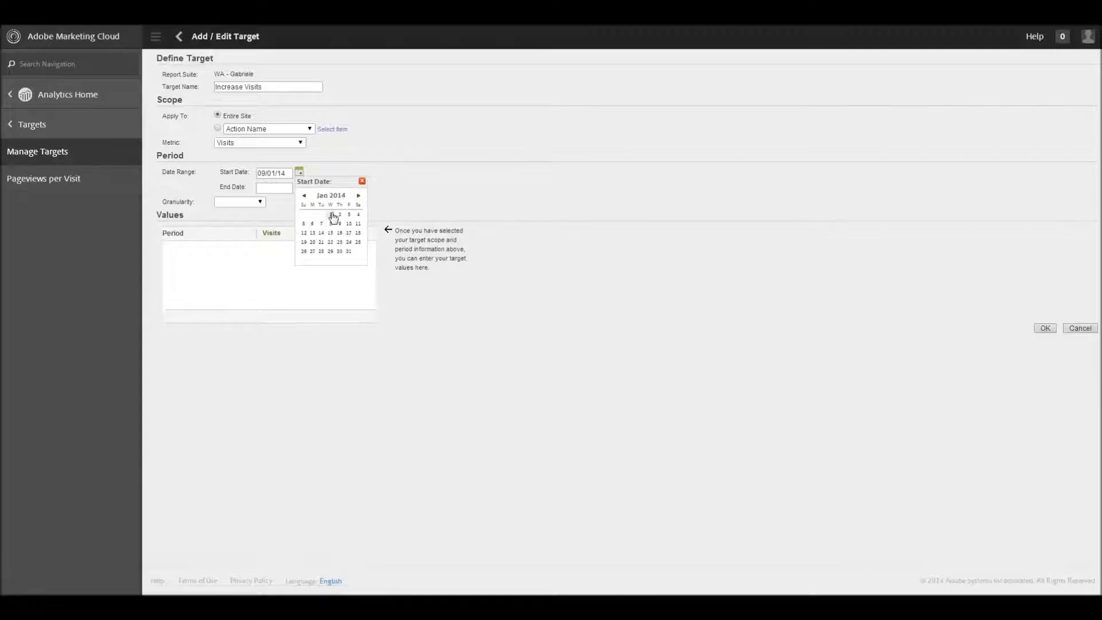
pyautogui.click(330, 215)
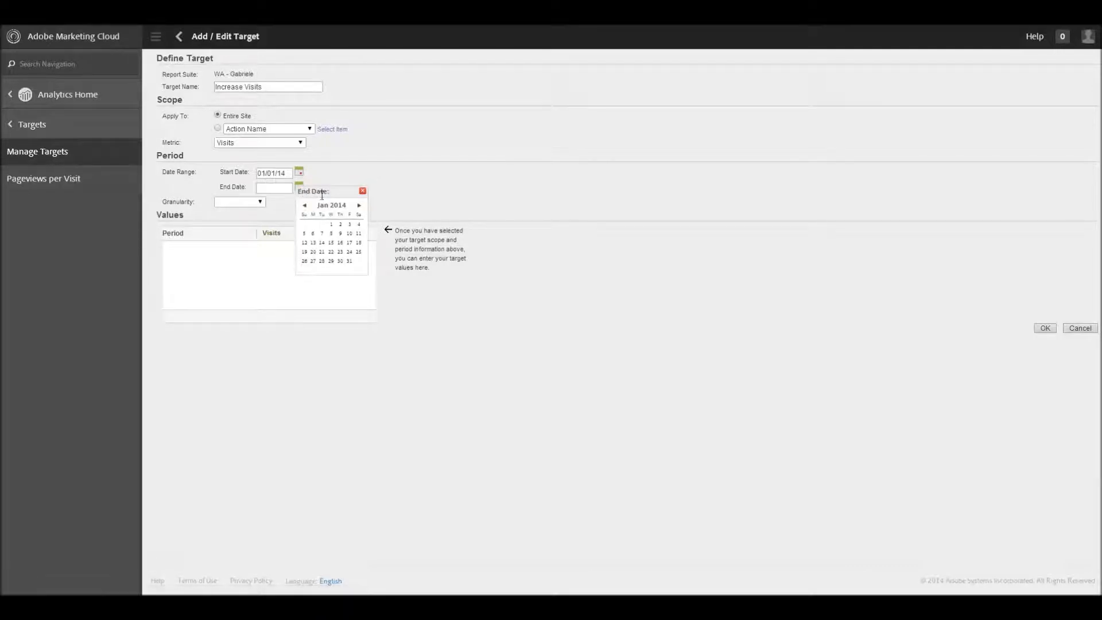
pyautogui.click(359, 205)
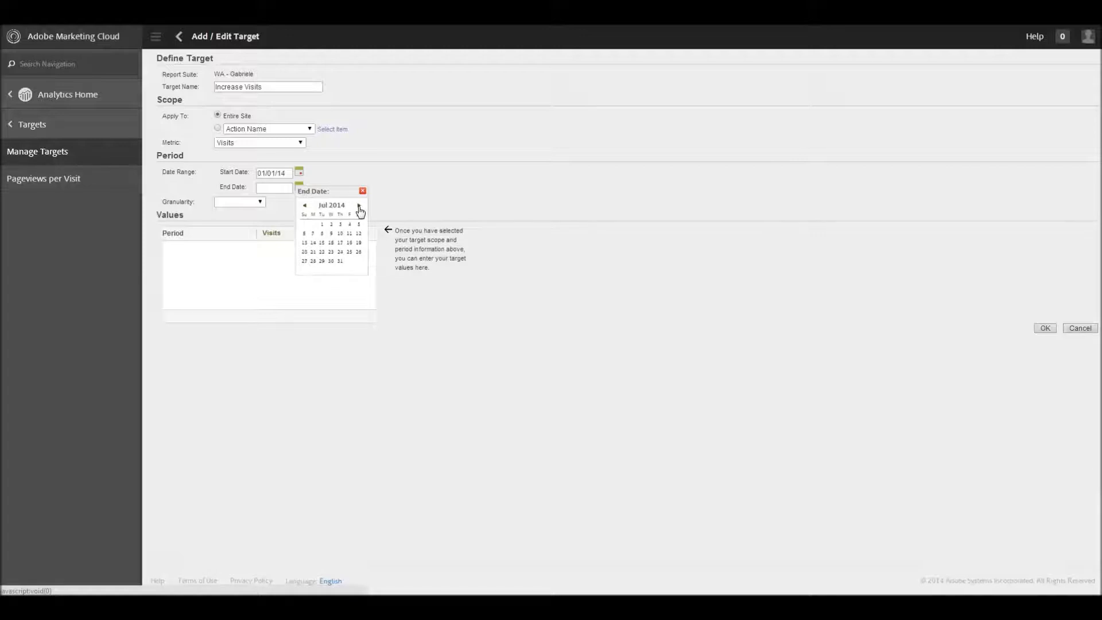
pyautogui.click(358, 204)
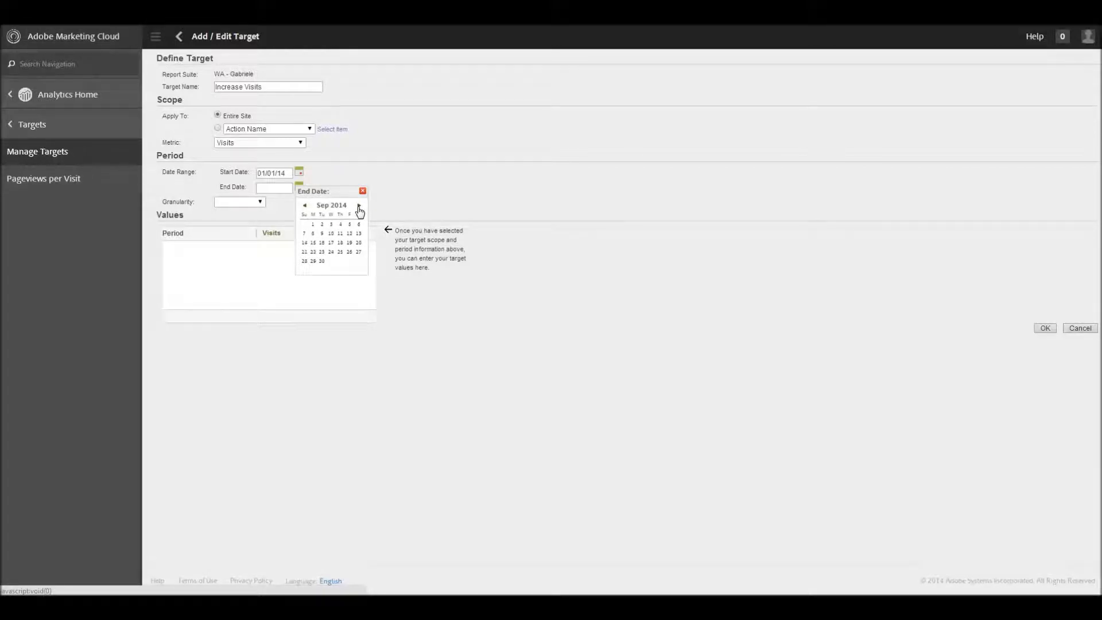
pyautogui.click(358, 204)
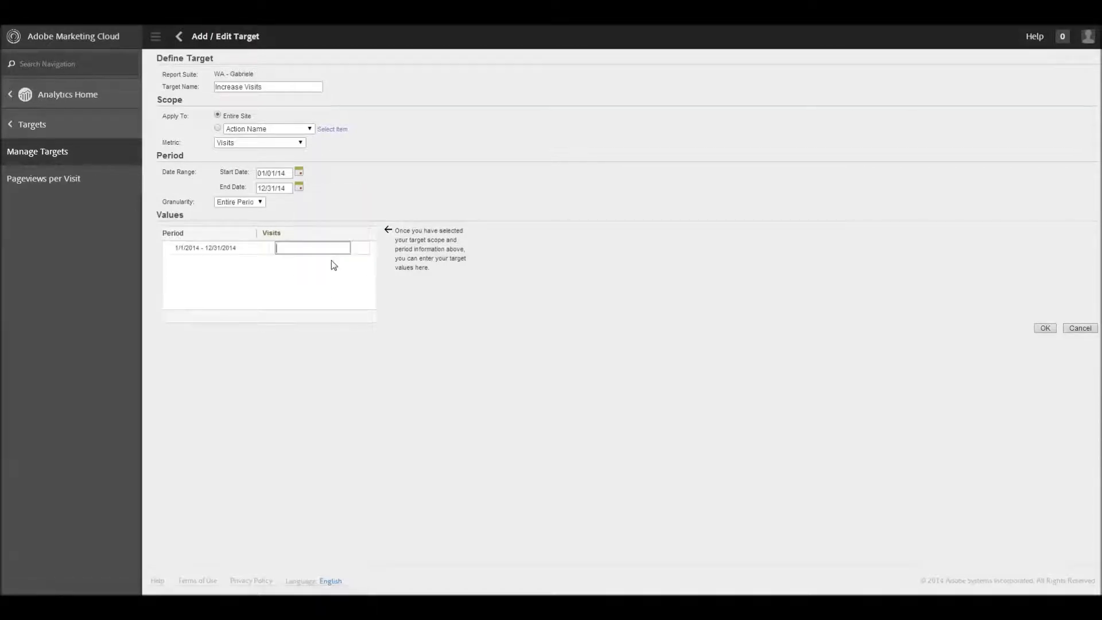
# Set the target's granularity to Quarterly.
pyautogui.click(239, 202)
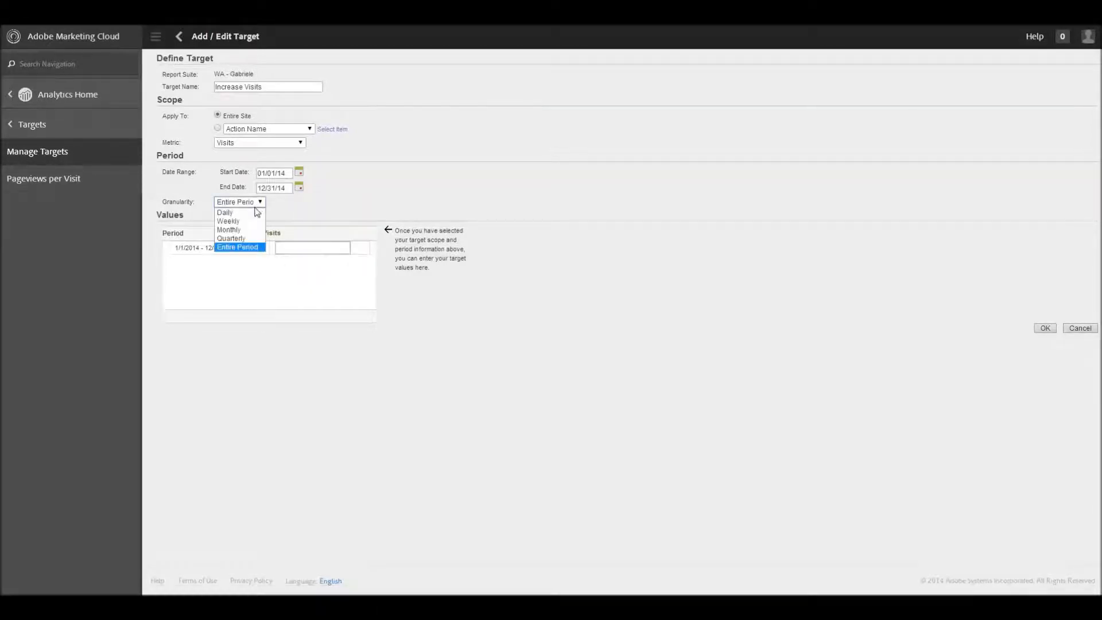
pyautogui.click(231, 238)
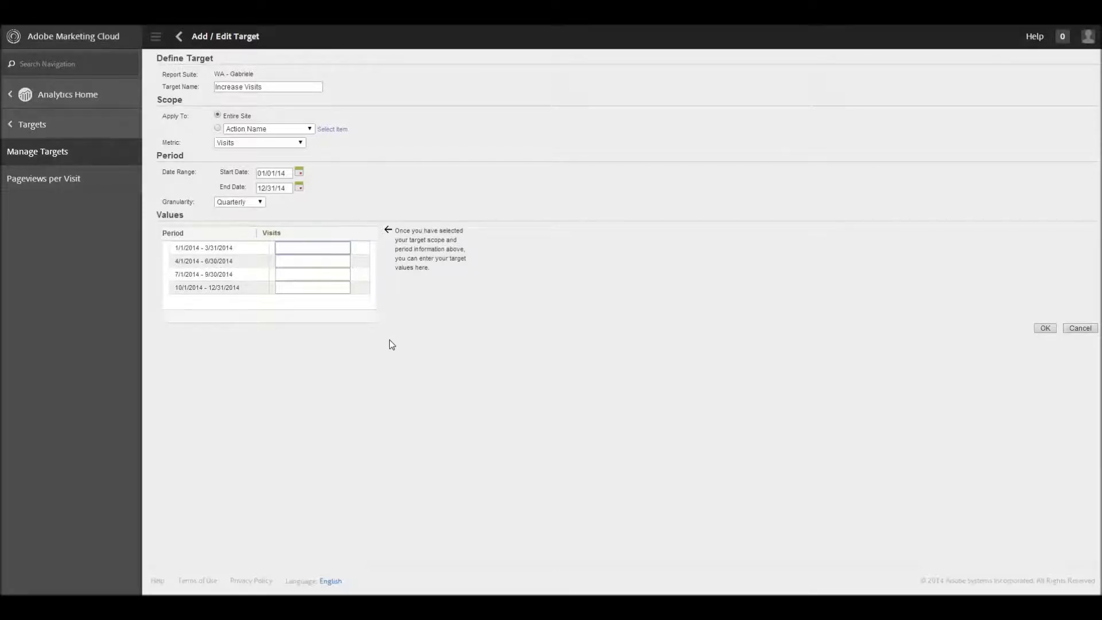
# Enter quarterly Visits targets of 1500, 1575, 1654 and 1736.
pyautogui.click(311, 248)
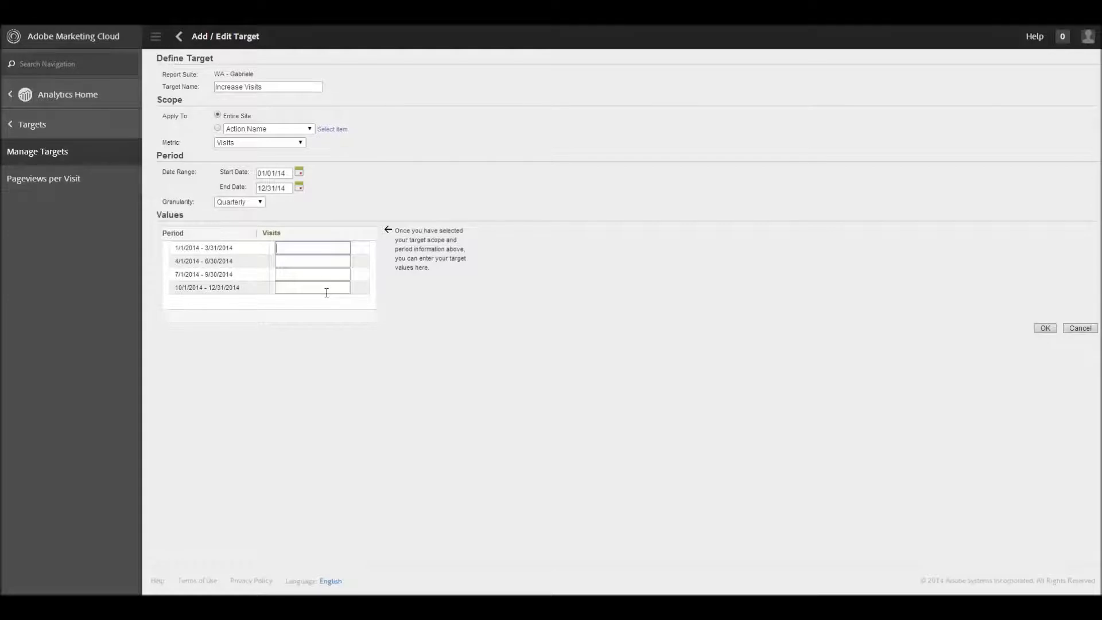
pyautogui.write('500')
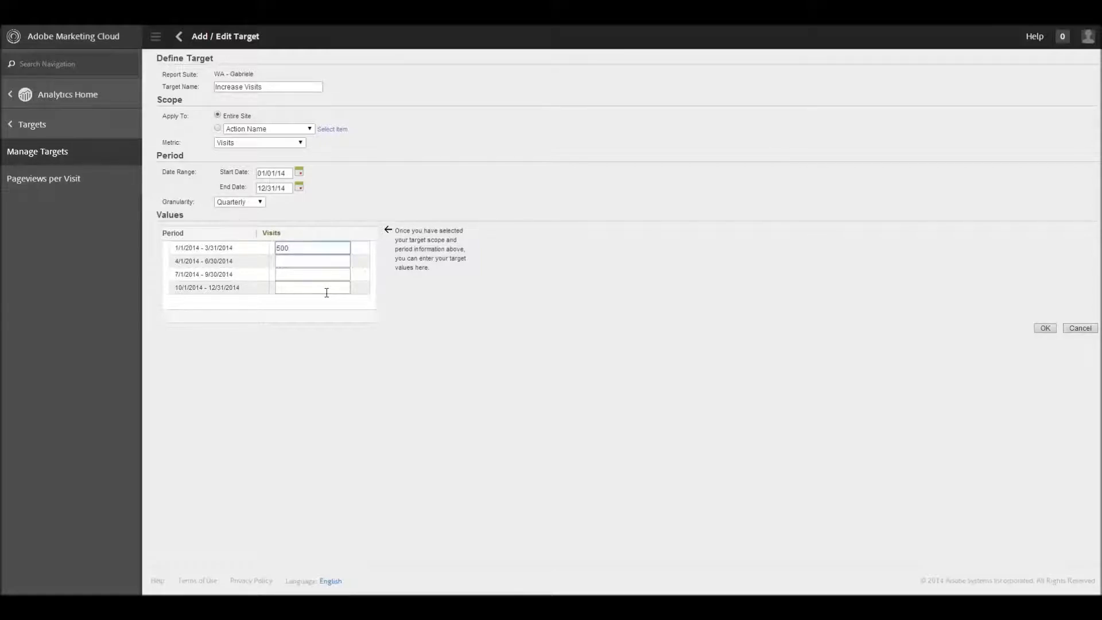
pyautogui.click(311, 261)
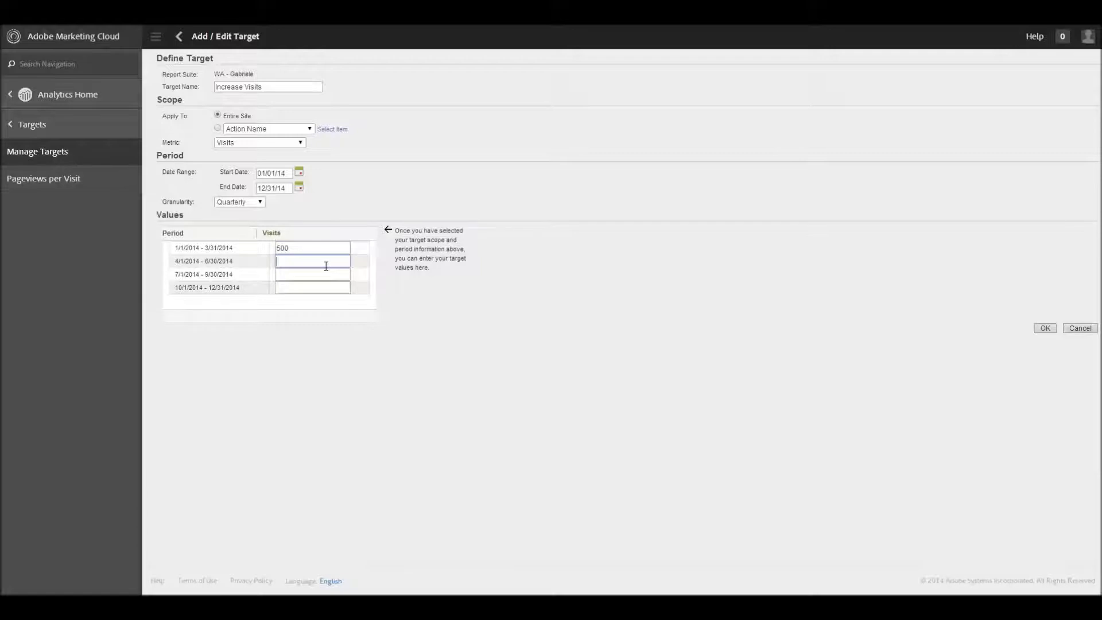
pyautogui.write('525')
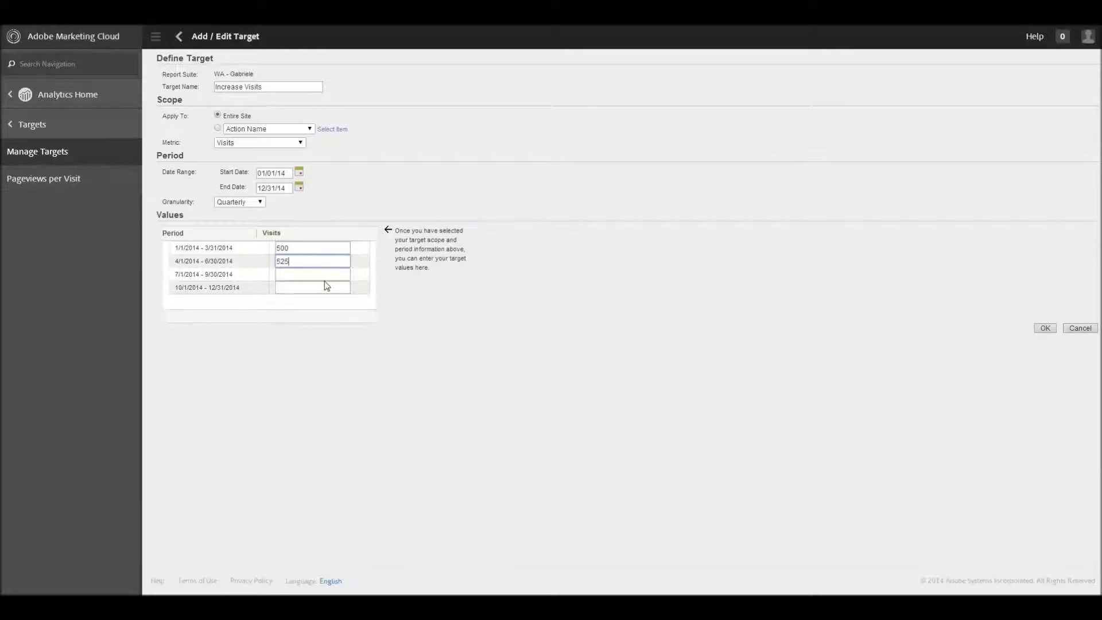
pyautogui.click(311, 275)
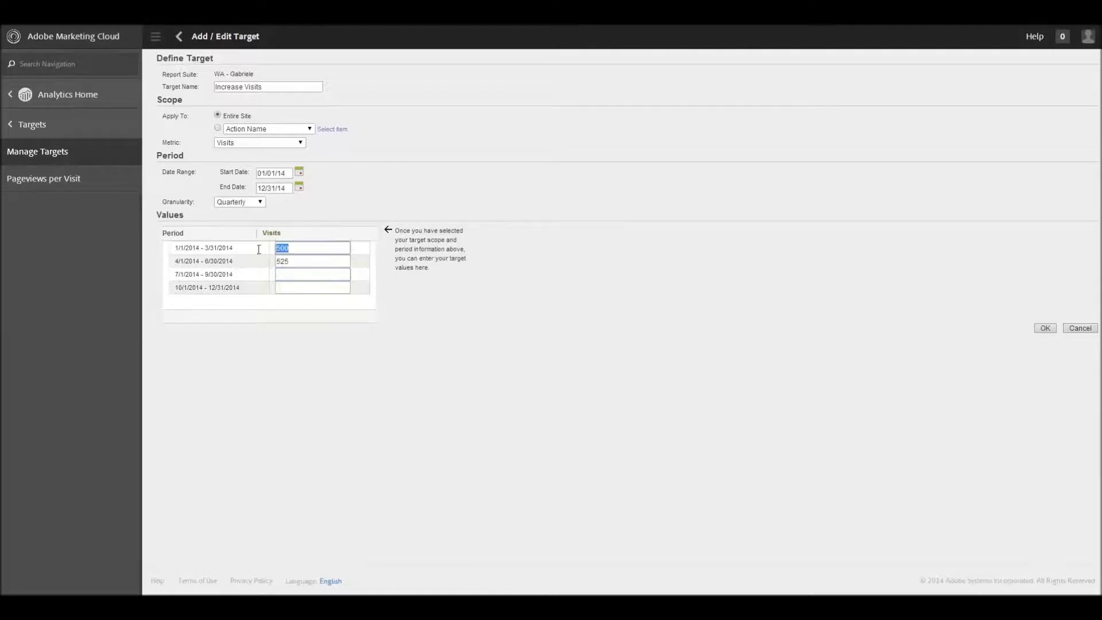
pyautogui.write('15')
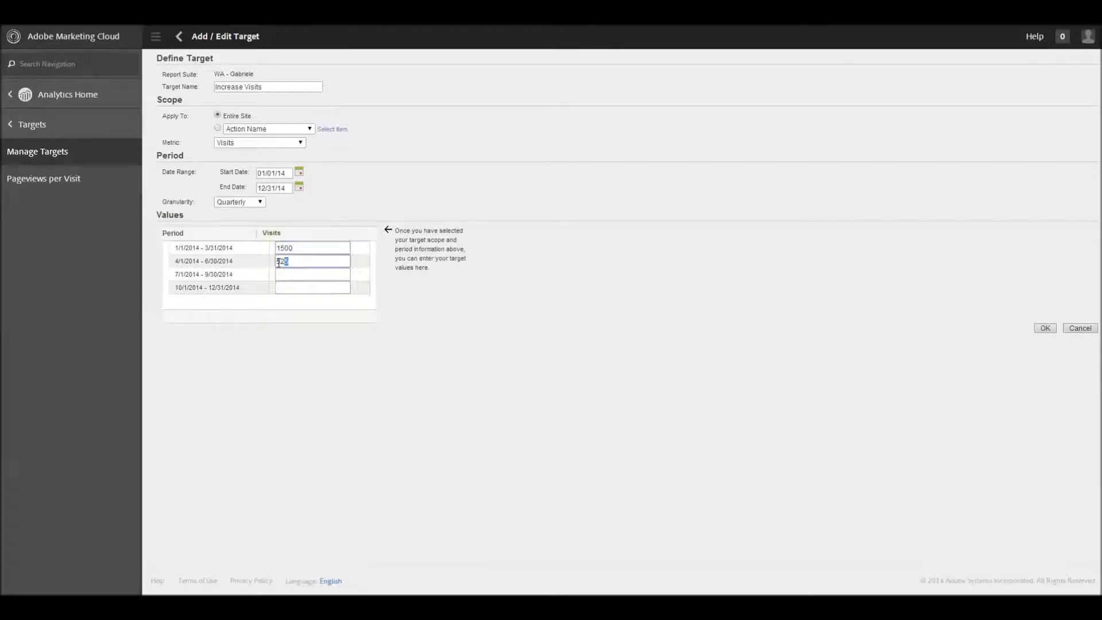
pyautogui.write('1575')
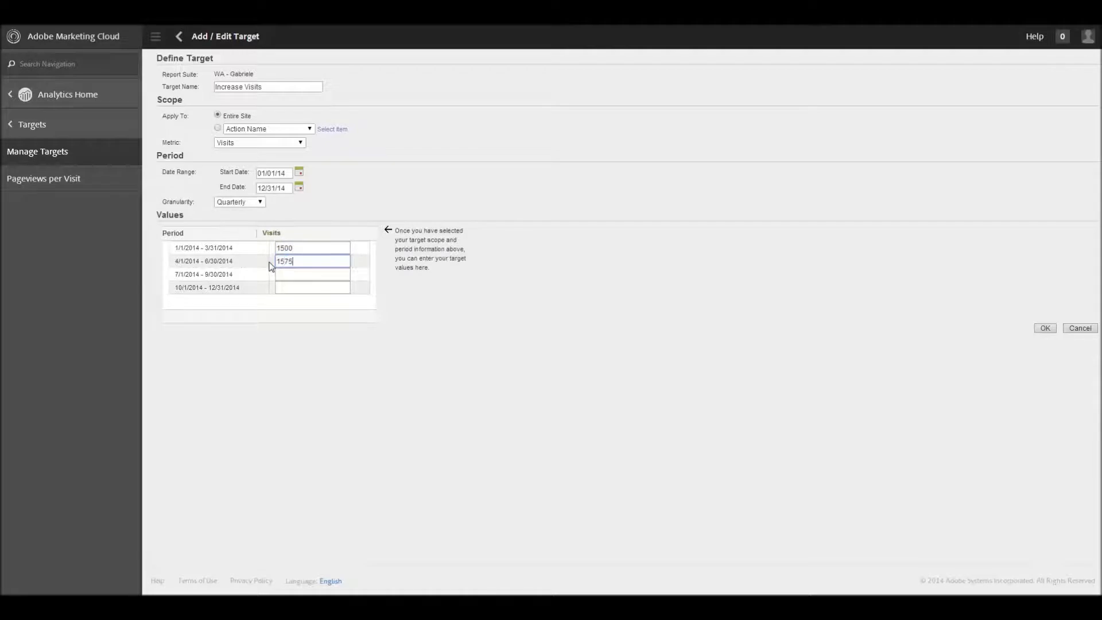
pyautogui.click(311, 274)
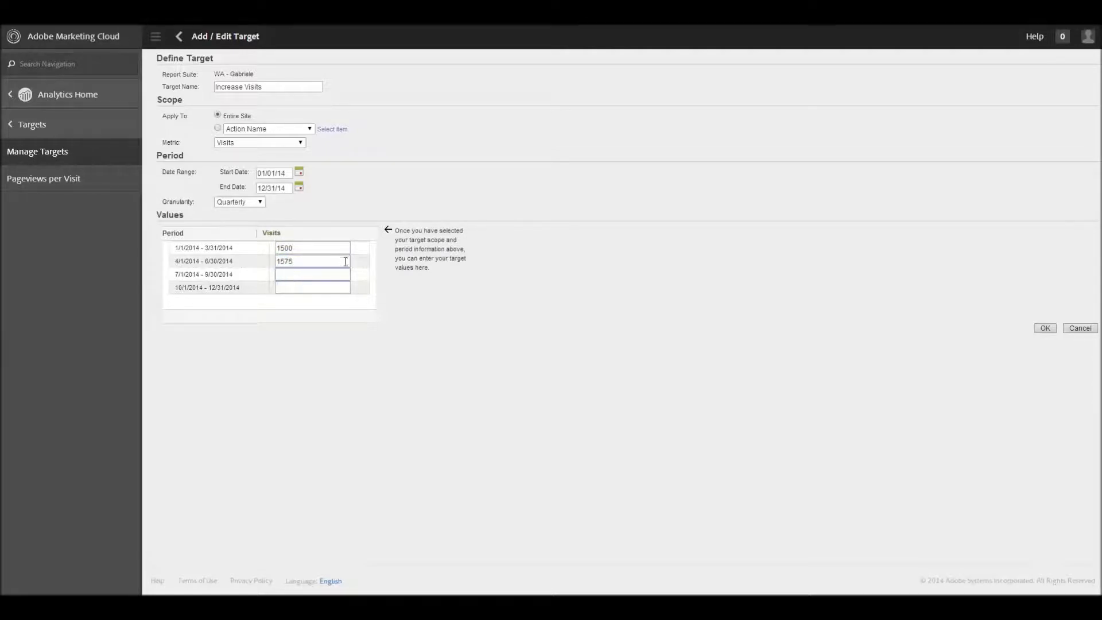
pyautogui.write('1')
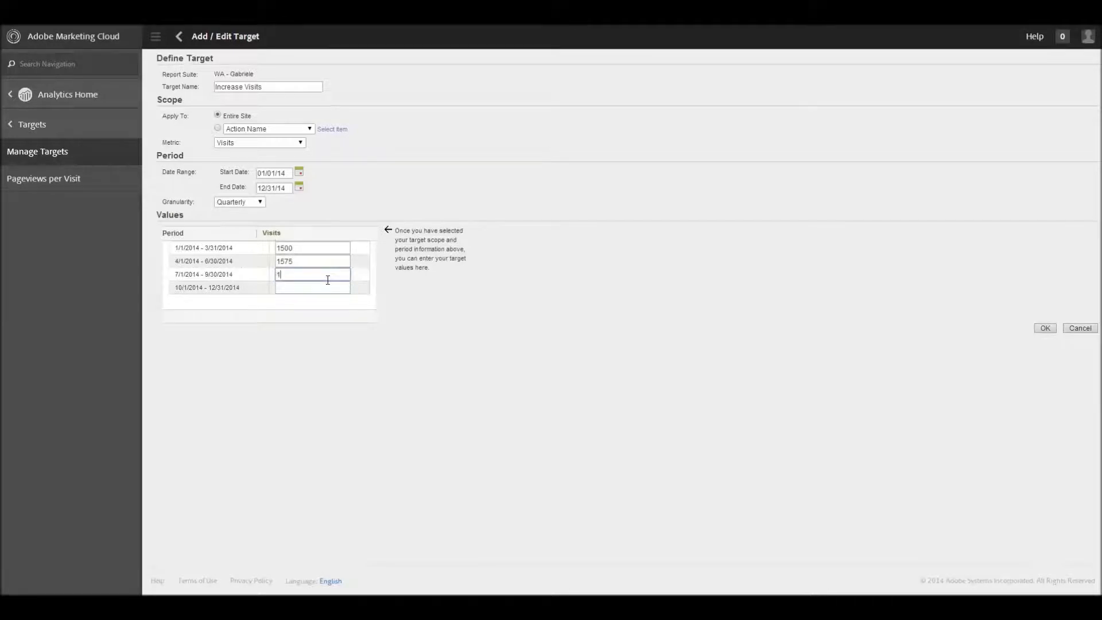
pyautogui.write('654')
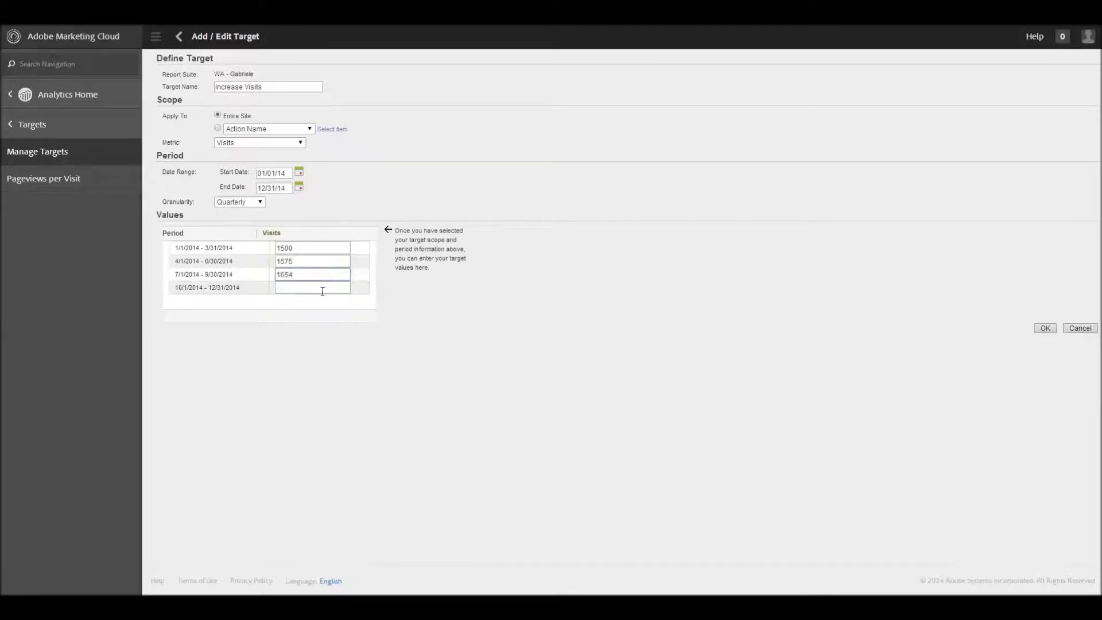
pyautogui.click(311, 287)
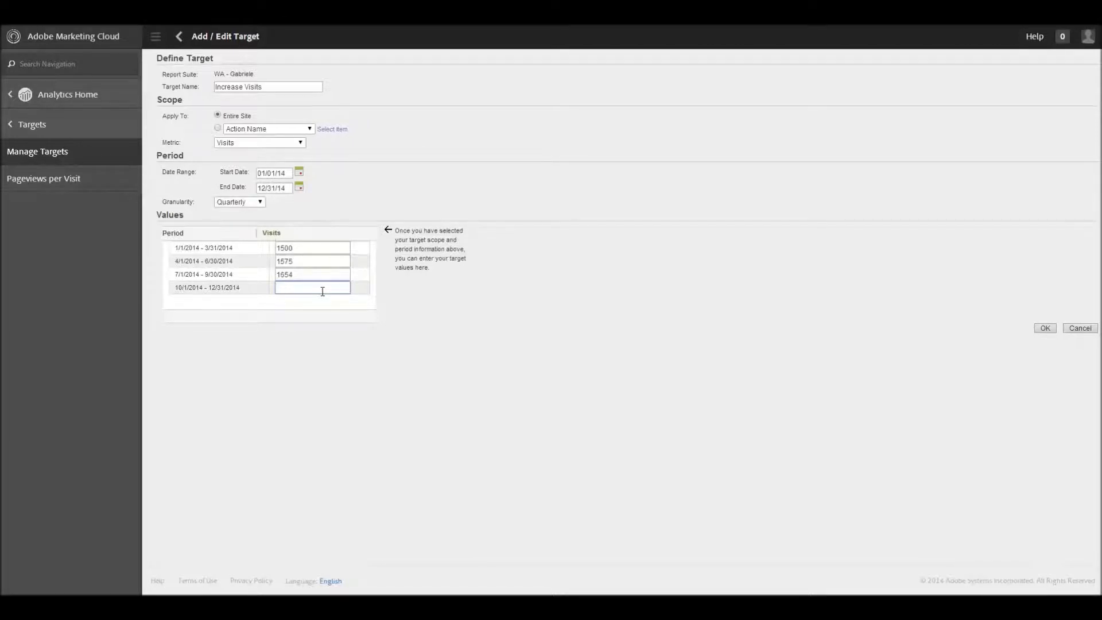
pyautogui.write('1736')
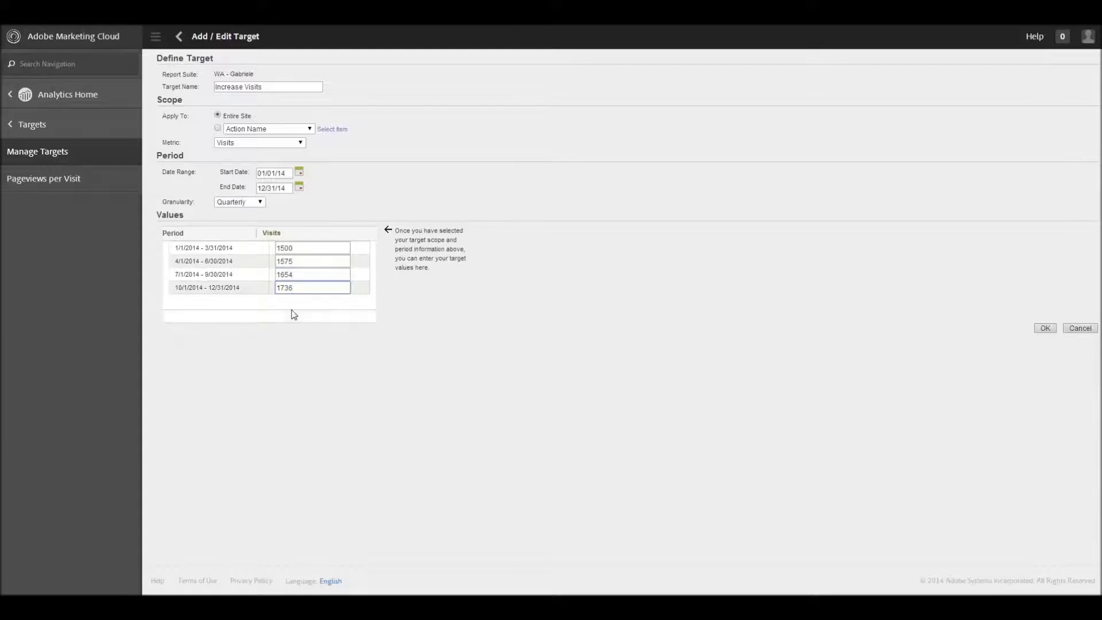
pyautogui.moveTo(450, 289)
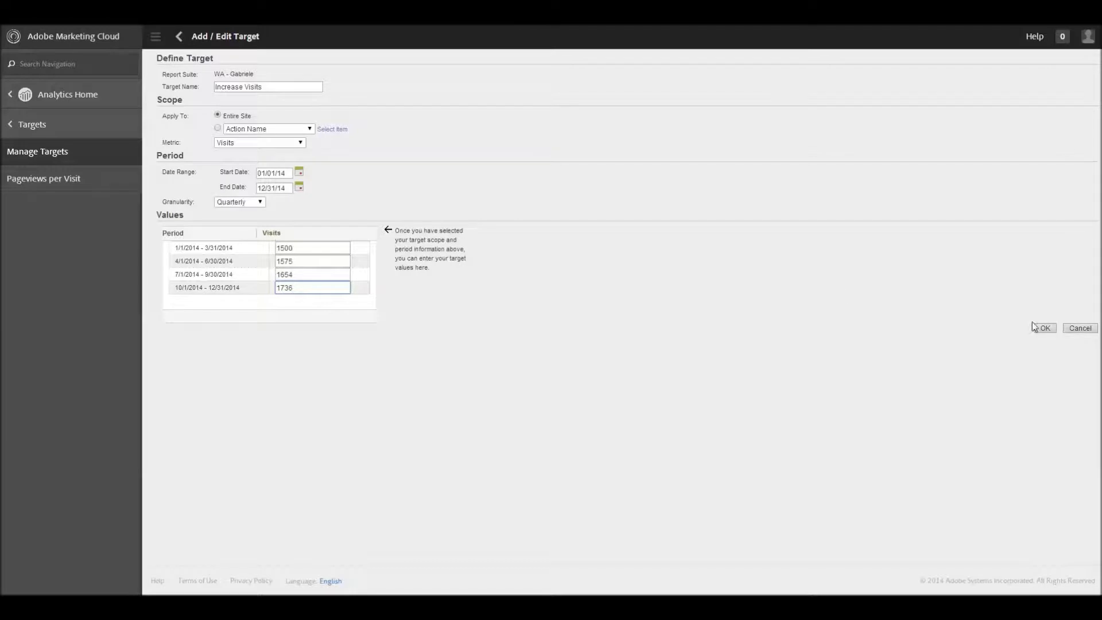
# Save the Increase Visits target with OK, returning to Manage Targets.
pyautogui.click(1044, 327)
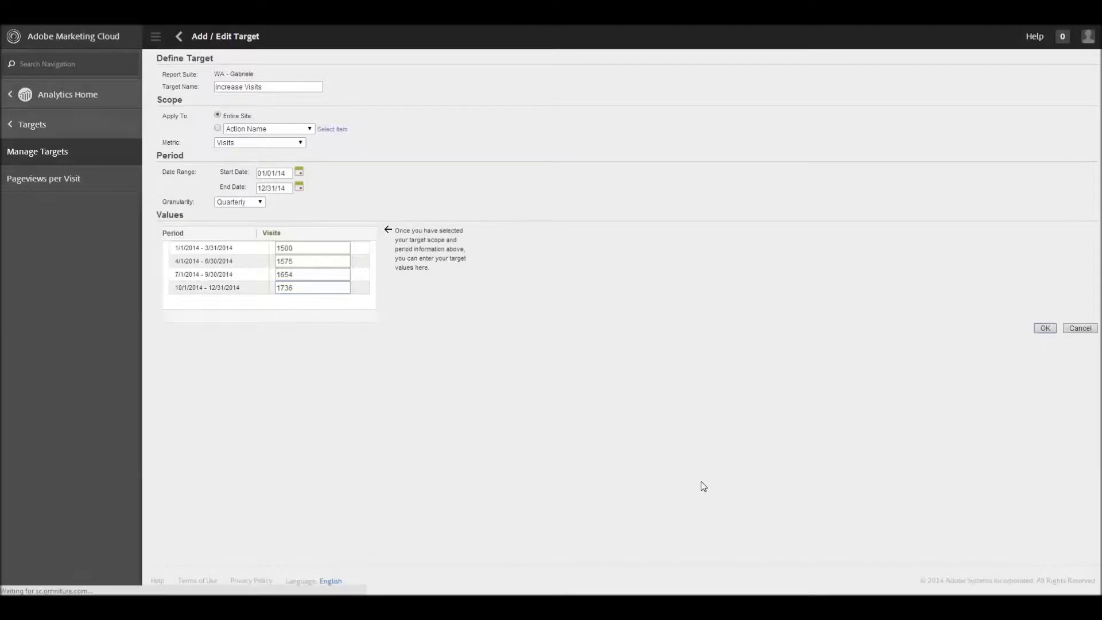
pyautogui.click(1044, 328)
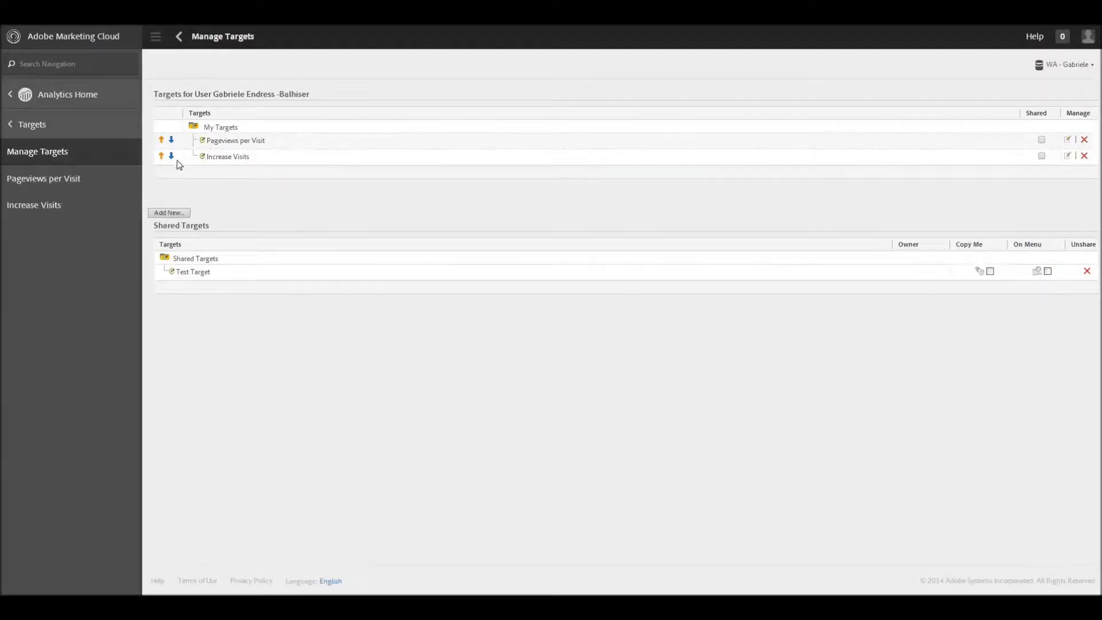
pyautogui.click(34, 205)
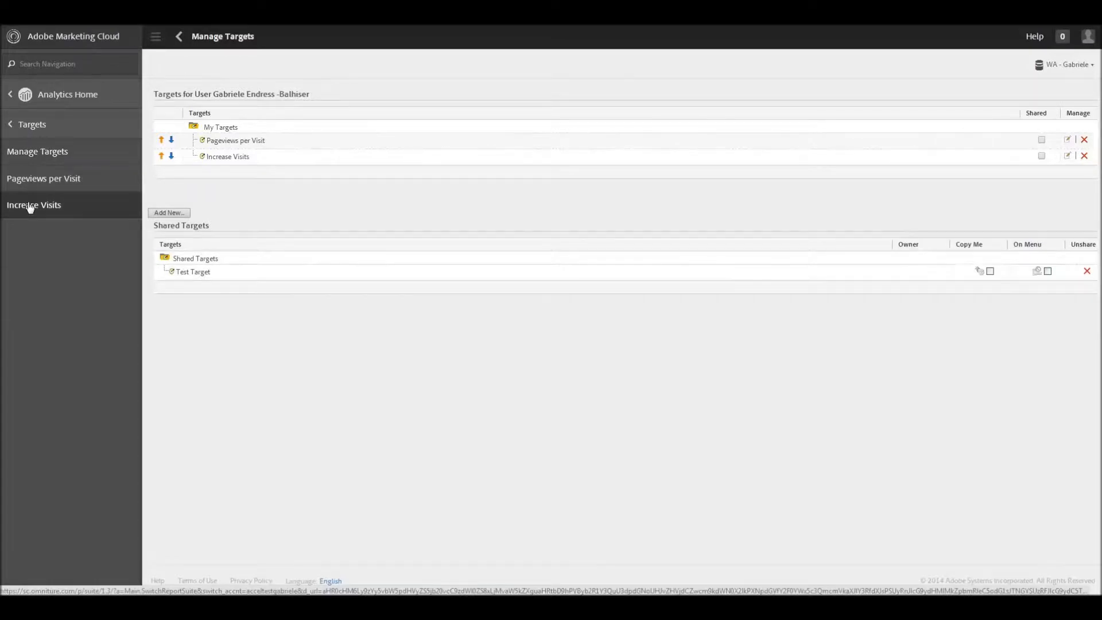
# View the Increase Visits target report and open its date range picker.
pyautogui.click(34, 204)
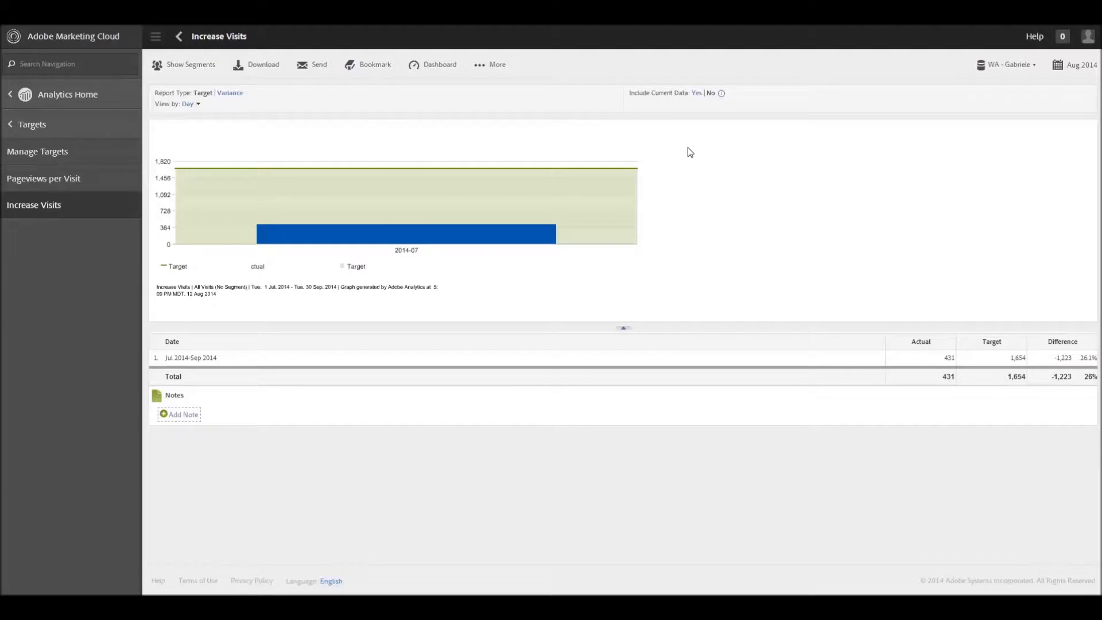
pyautogui.moveTo(554, 233)
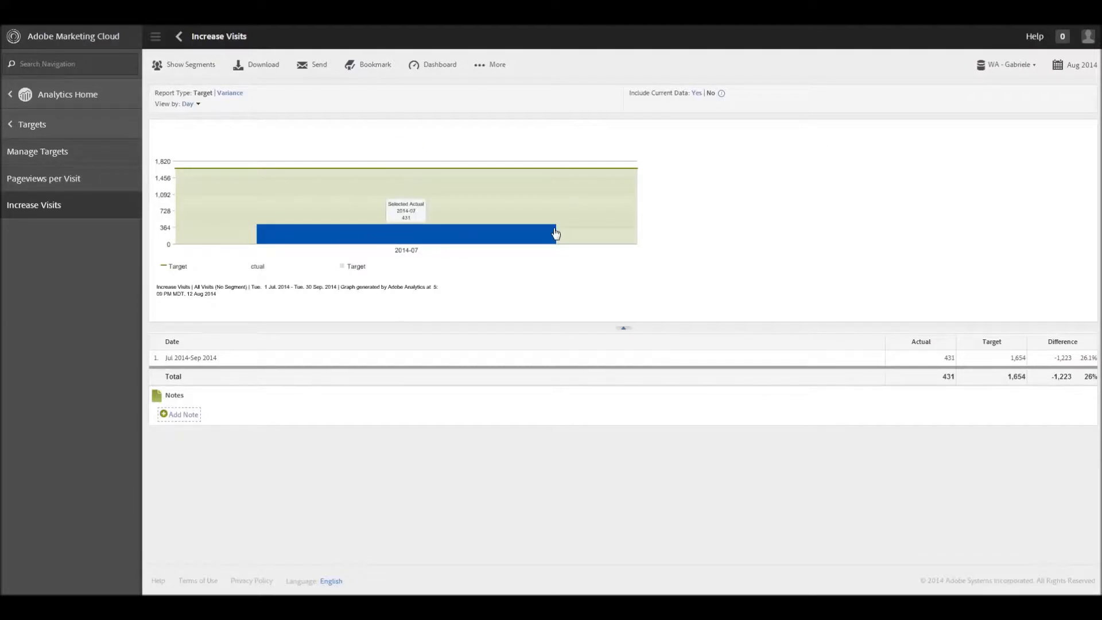
pyautogui.moveTo(760, 237)
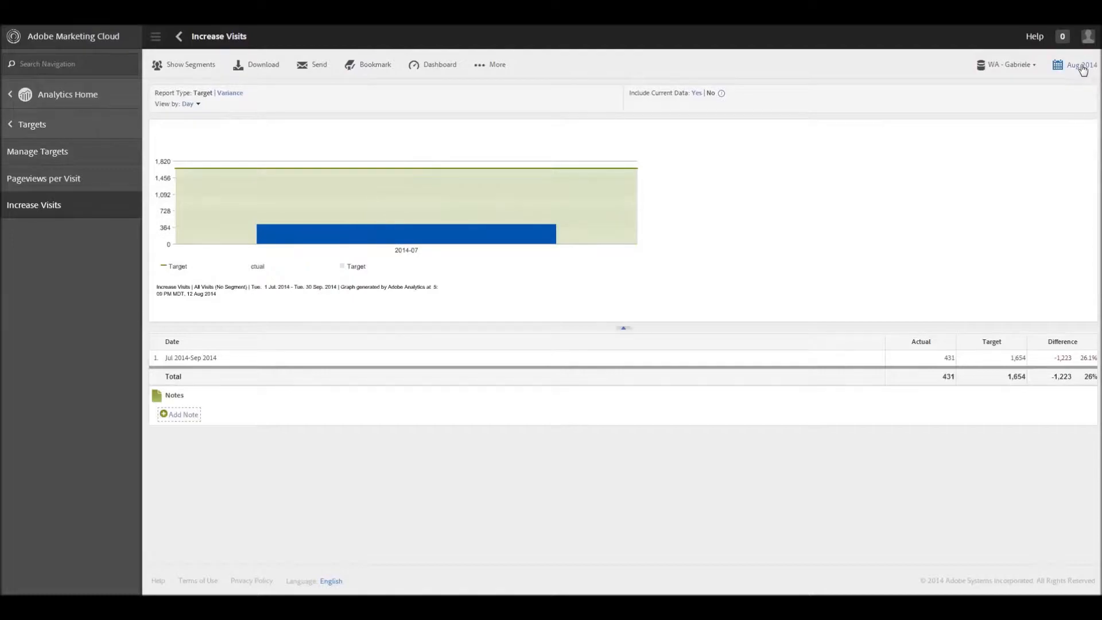
pyautogui.click(1076, 65)
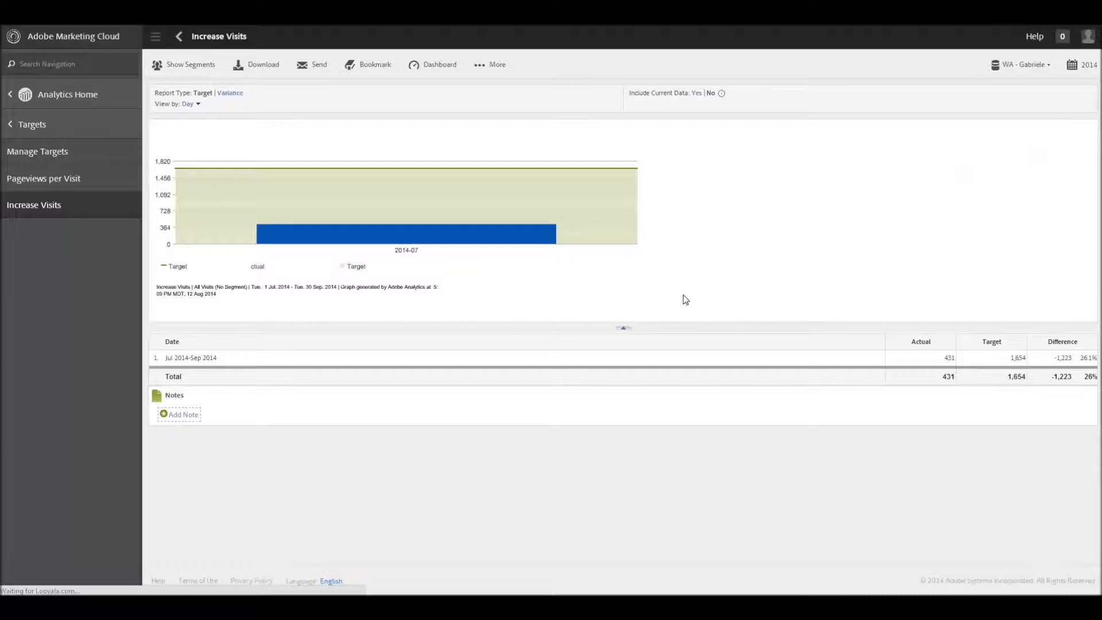
# Reload the report for all of 2014 and read actual versus target visits per quarter.
pyautogui.click(195, 103)
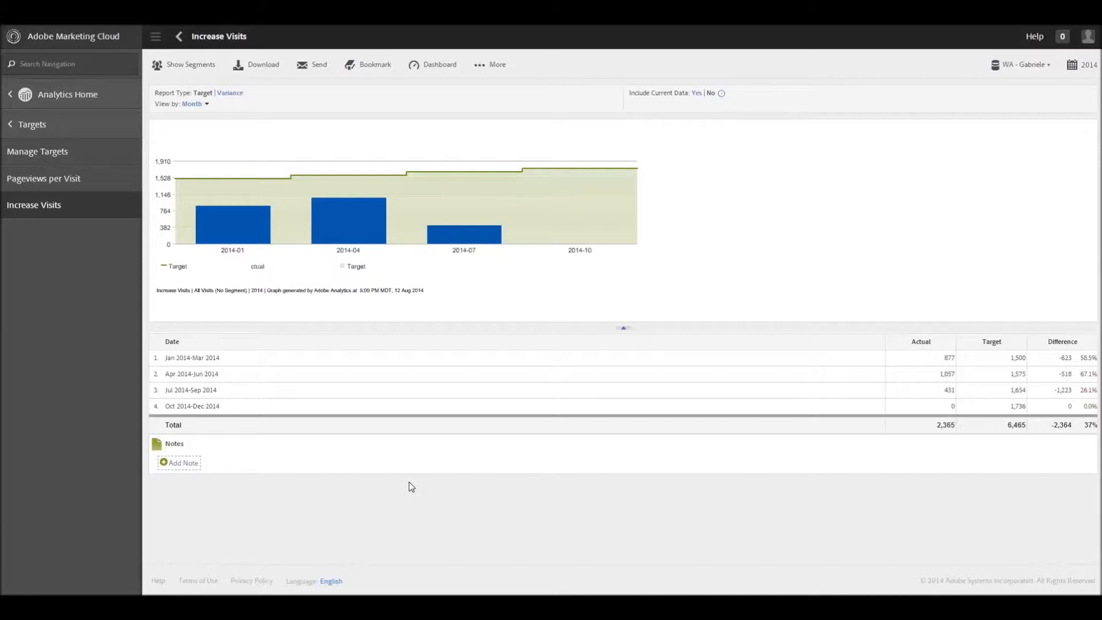
pyautogui.moveTo(256, 233)
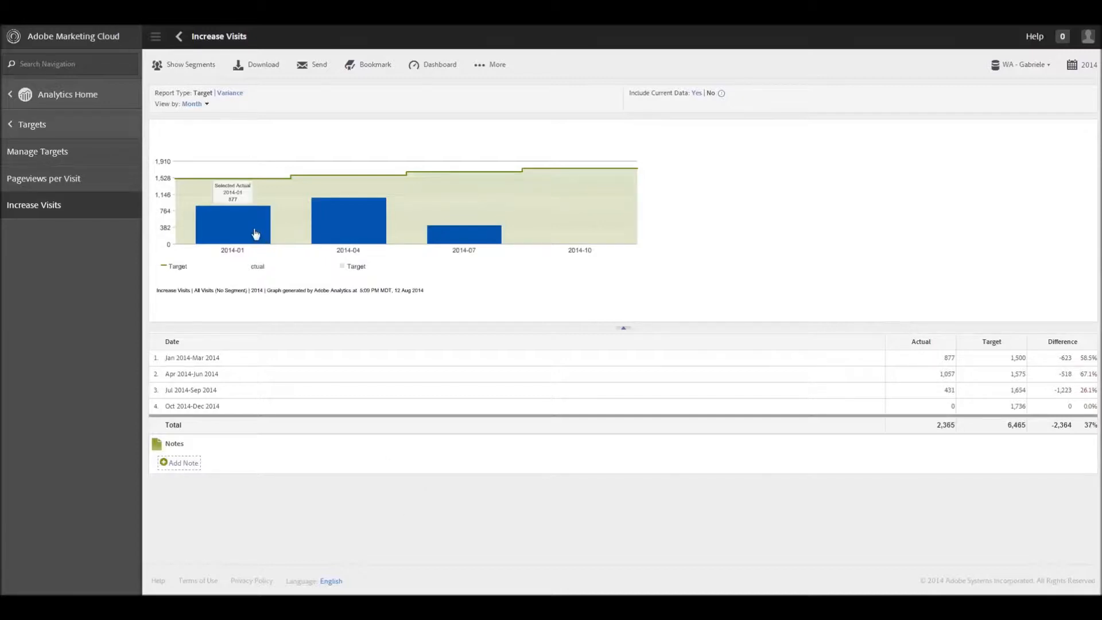
pyautogui.moveTo(231, 177)
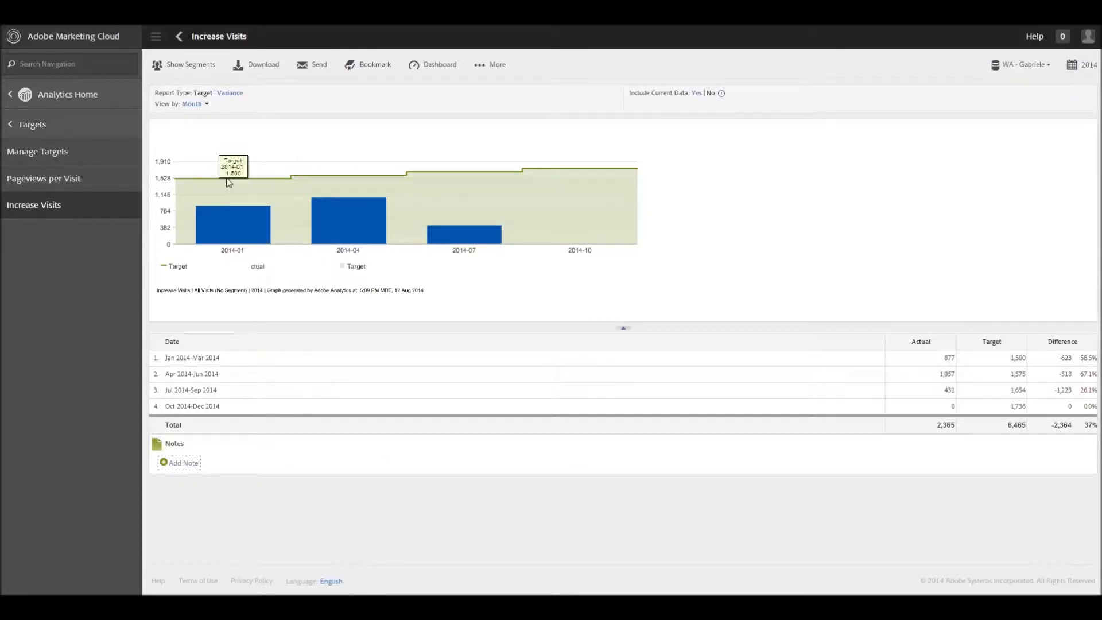
pyautogui.moveTo(227, 188)
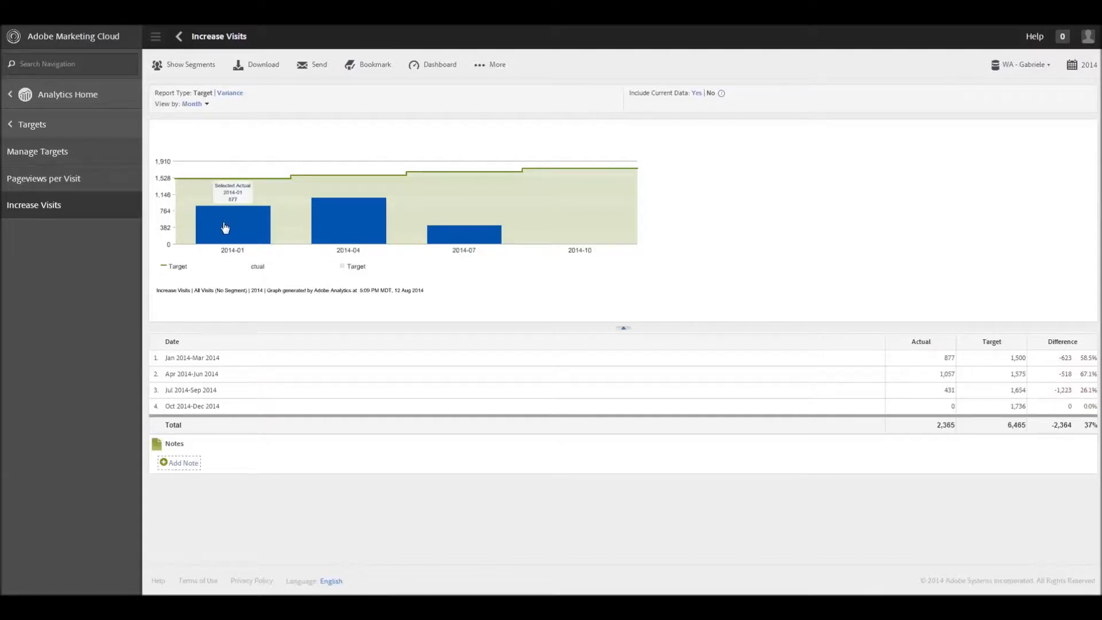
pyautogui.moveTo(336, 224)
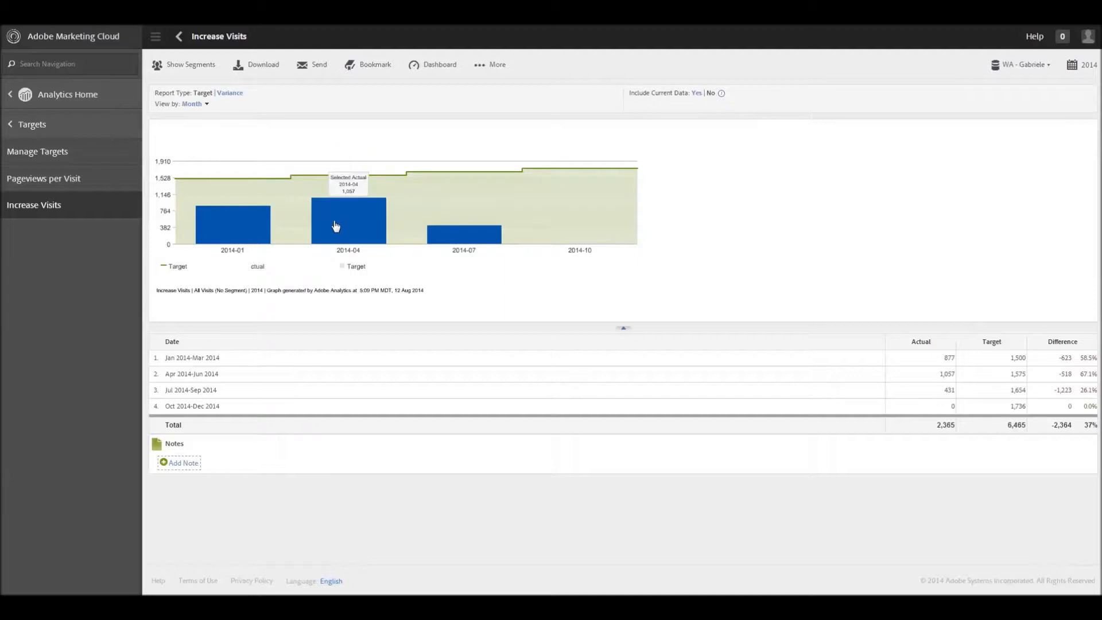
pyautogui.moveTo(466, 237)
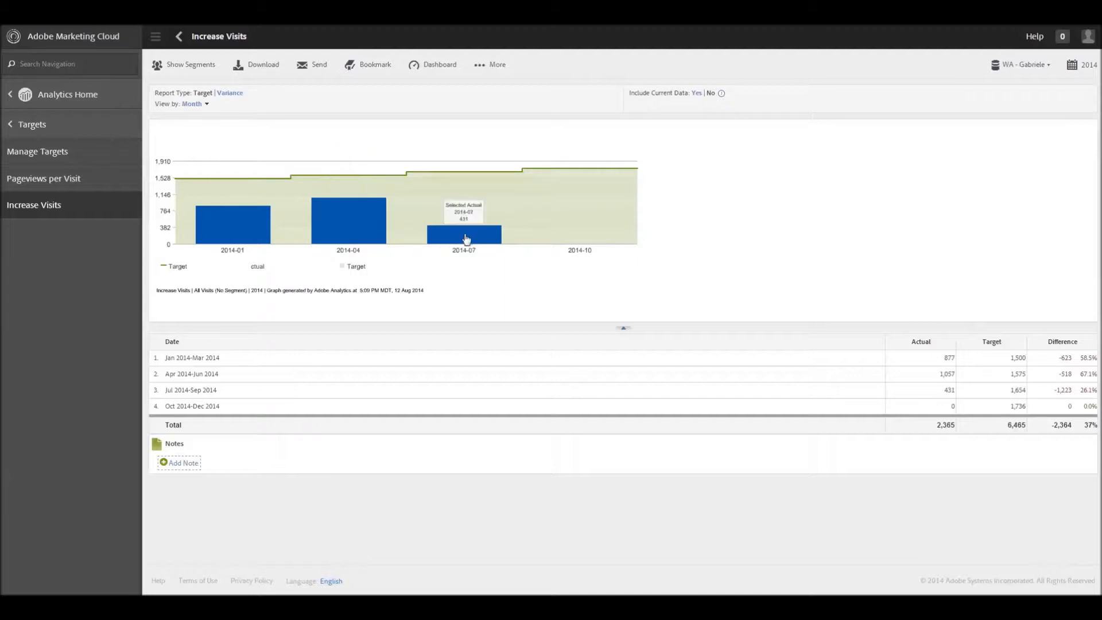
pyautogui.moveTo(455, 267)
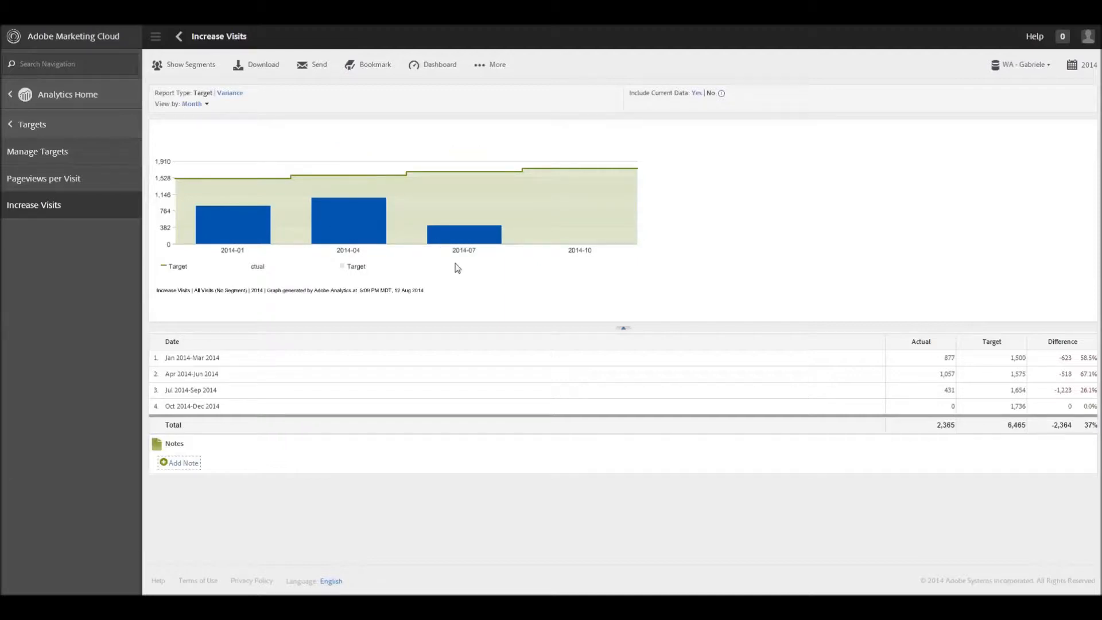
pyautogui.moveTo(447, 286)
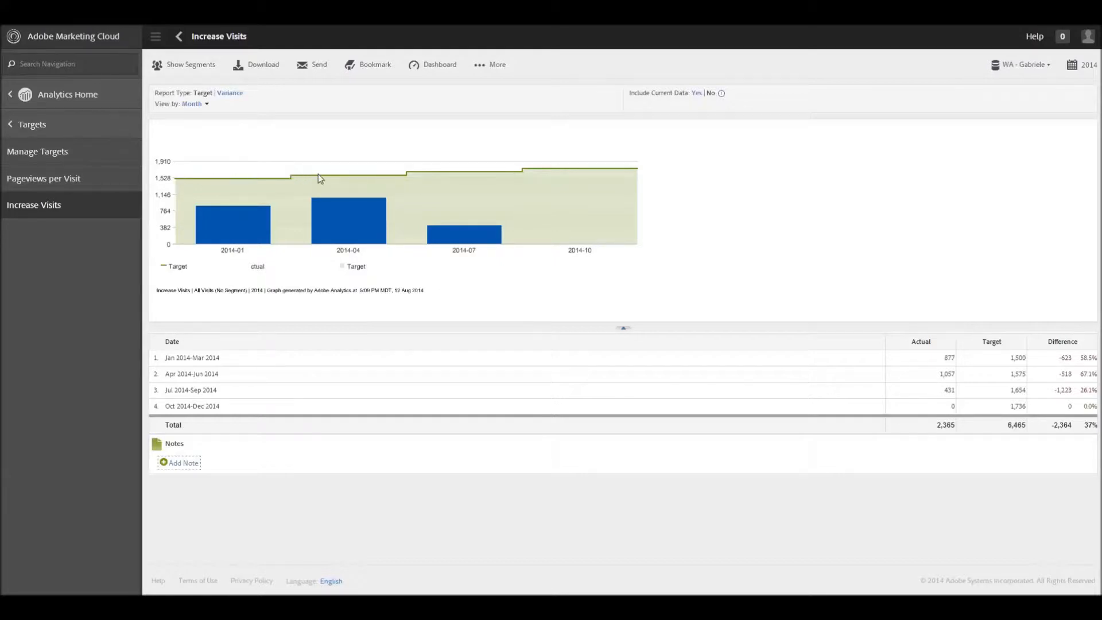
pyautogui.moveTo(239, 225)
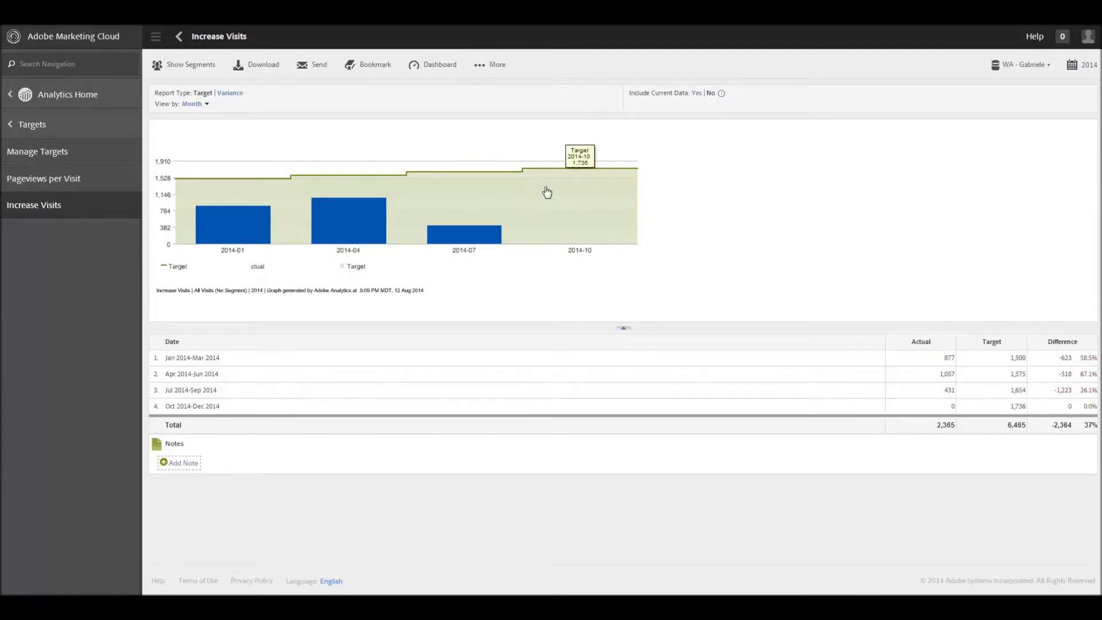
pyautogui.moveTo(628, 226)
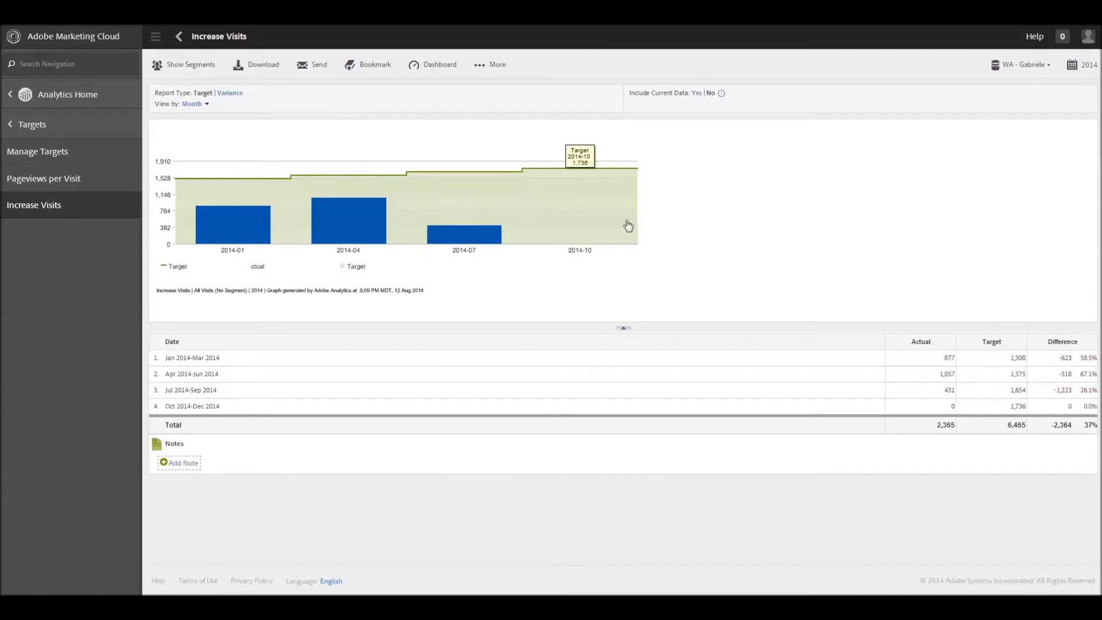
pyautogui.moveTo(612, 286)
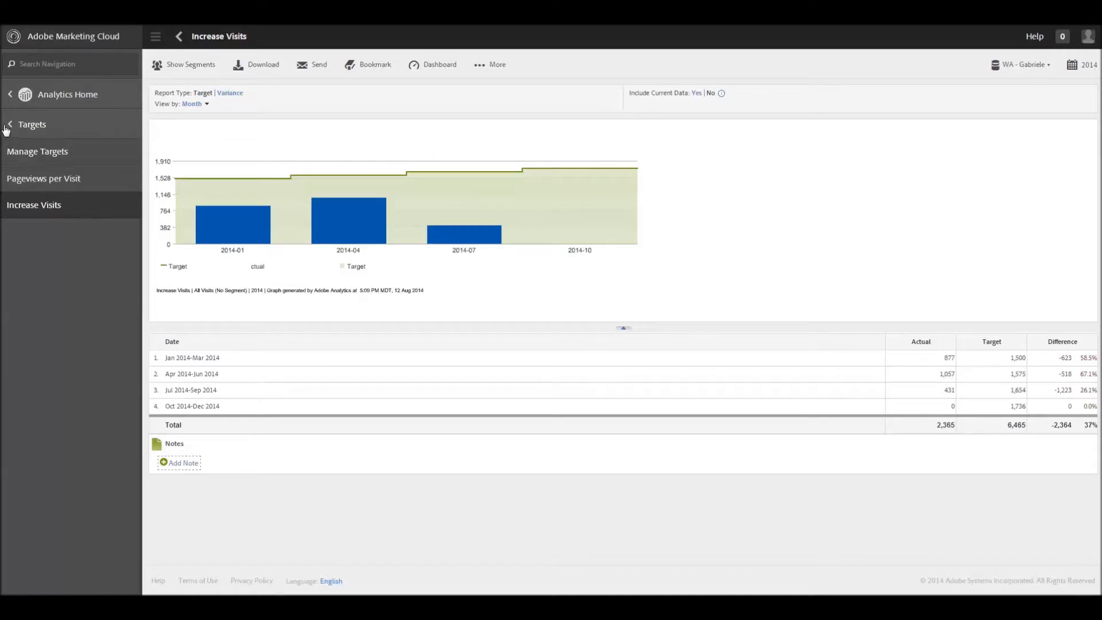
# Return to Manage Targets and reopen Increase Visits for editing.
pyautogui.click(37, 152)
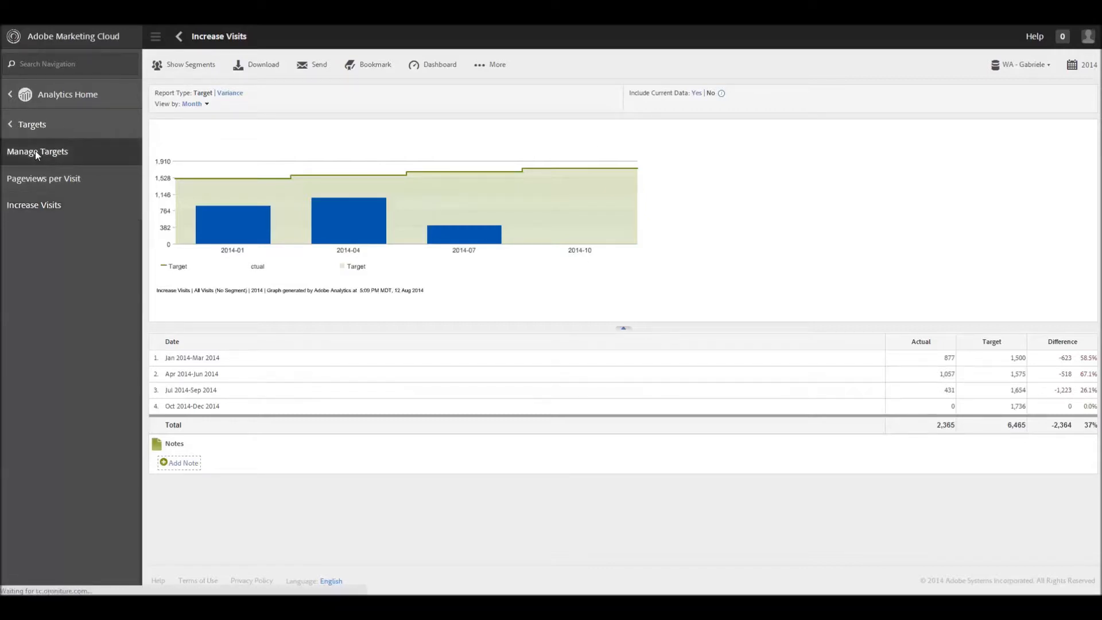
pyautogui.moveTo(200, 112)
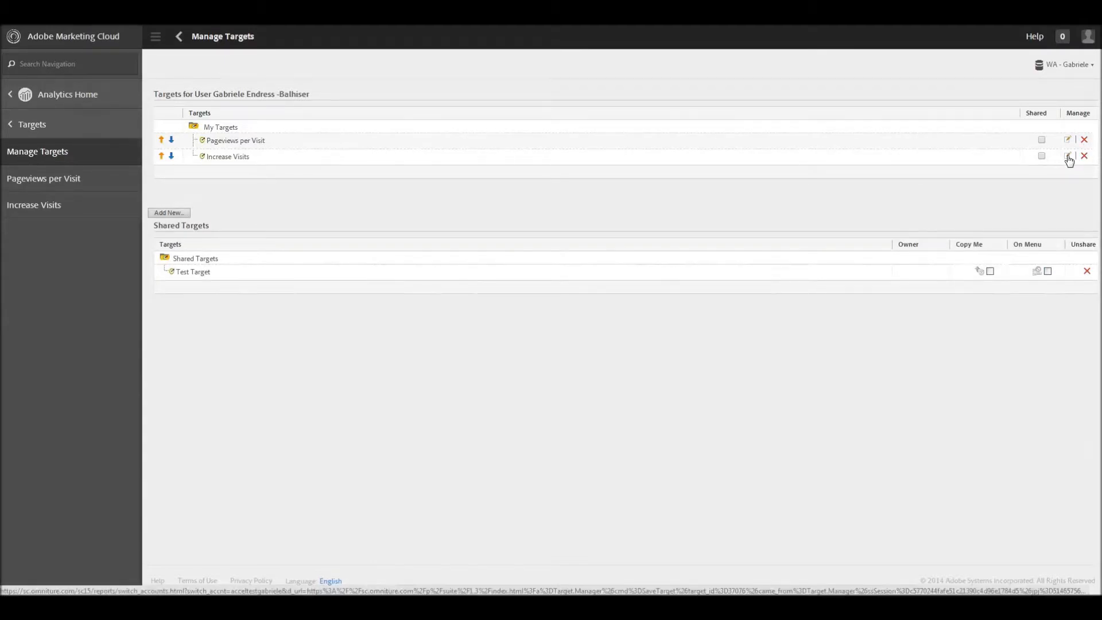
pyautogui.click(1067, 157)
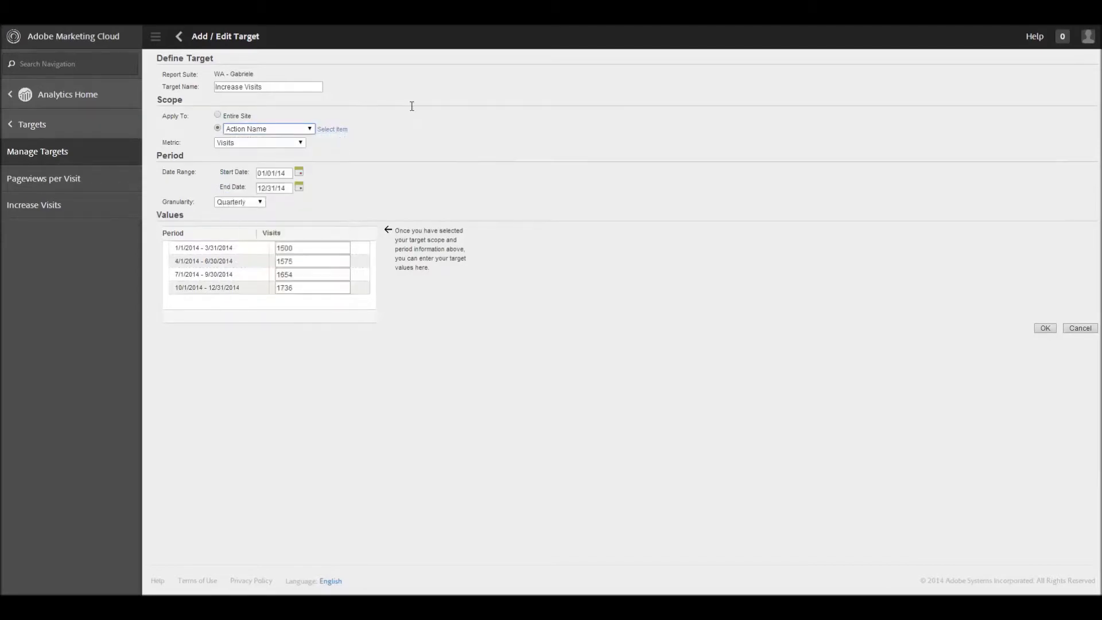
# Set Apply To to Entire Site, keep Visits quarterly values, and save to return to Manage Targets.
pyautogui.click(218, 115)
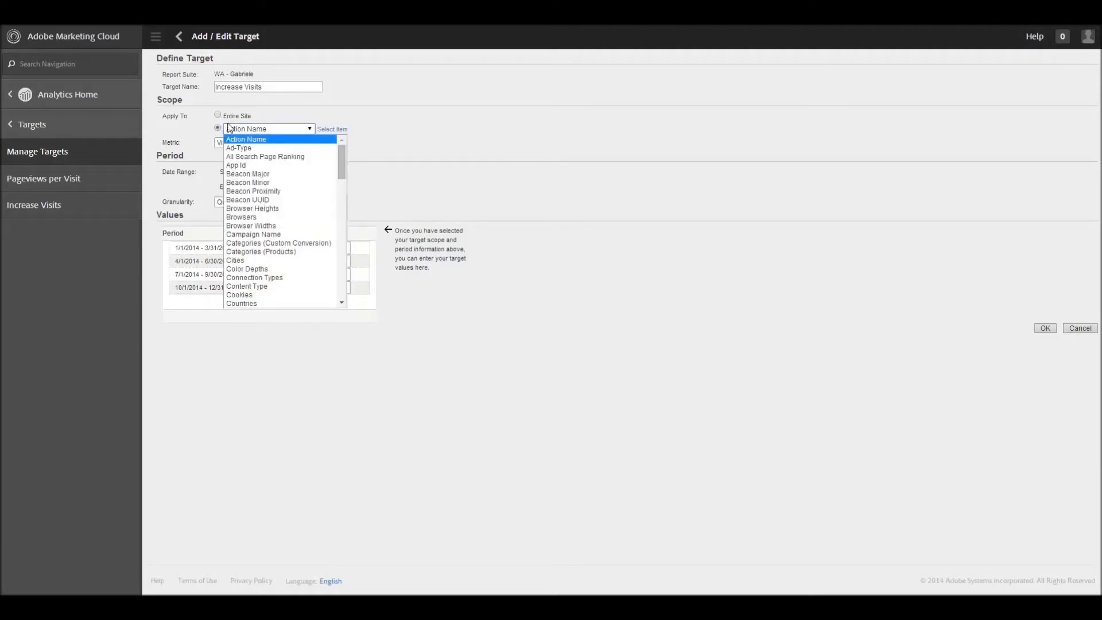
pyautogui.moveTo(247, 269)
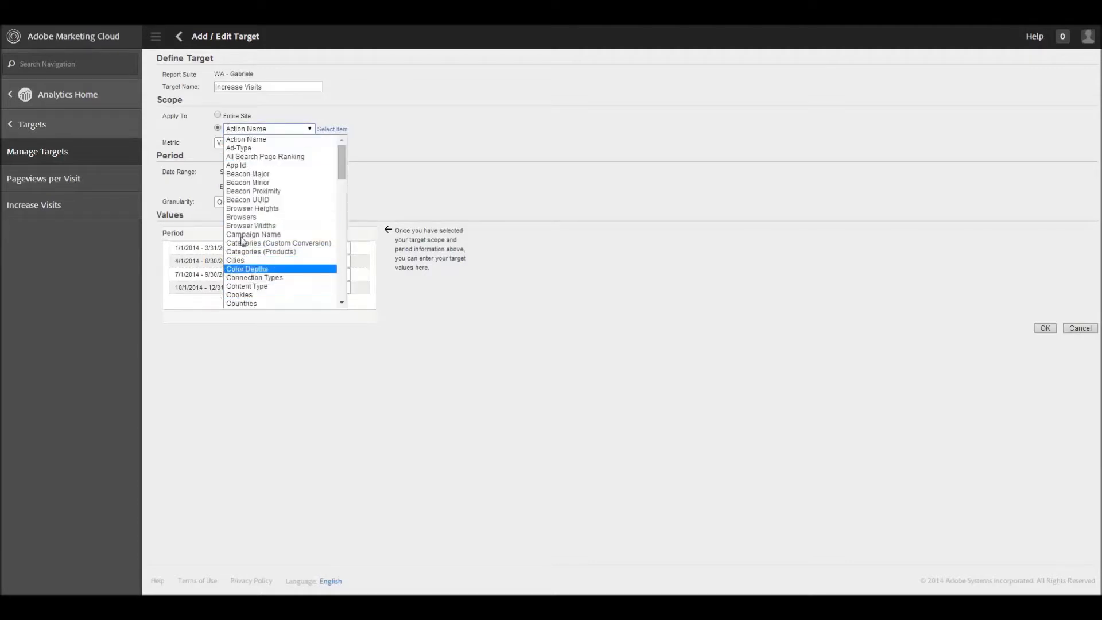
pyautogui.click(218, 115)
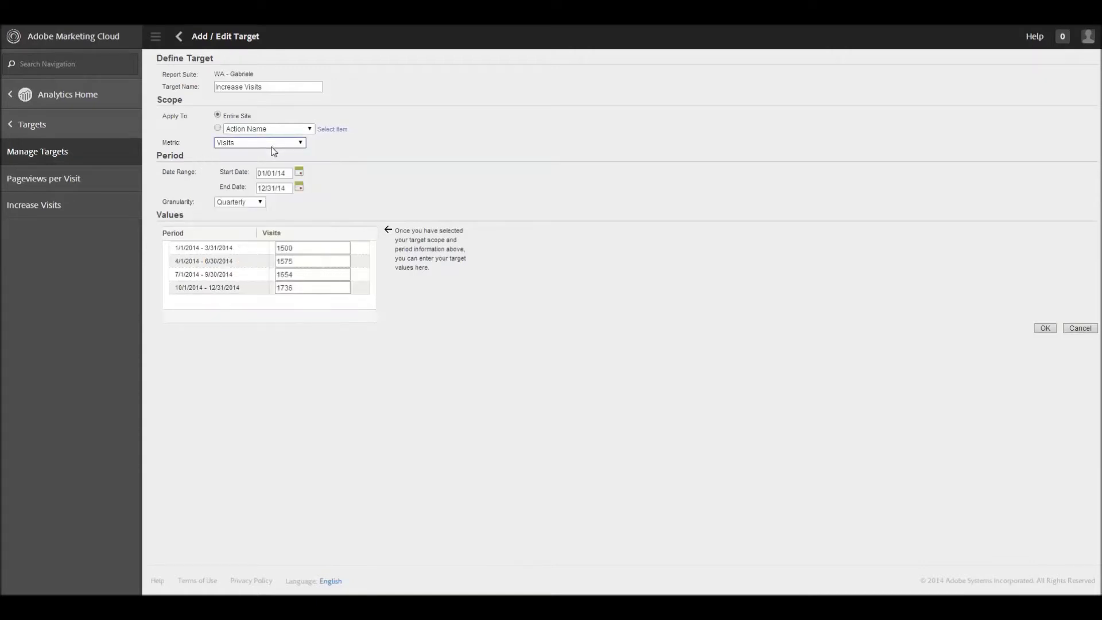
pyautogui.moveTo(249, 218)
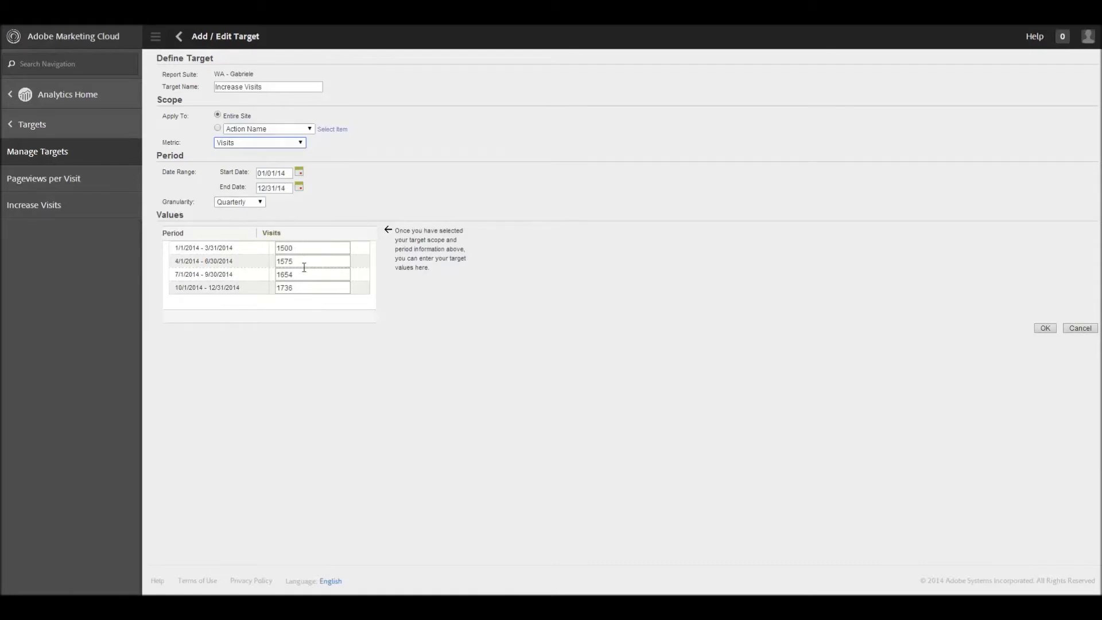
pyautogui.moveTo(306, 300)
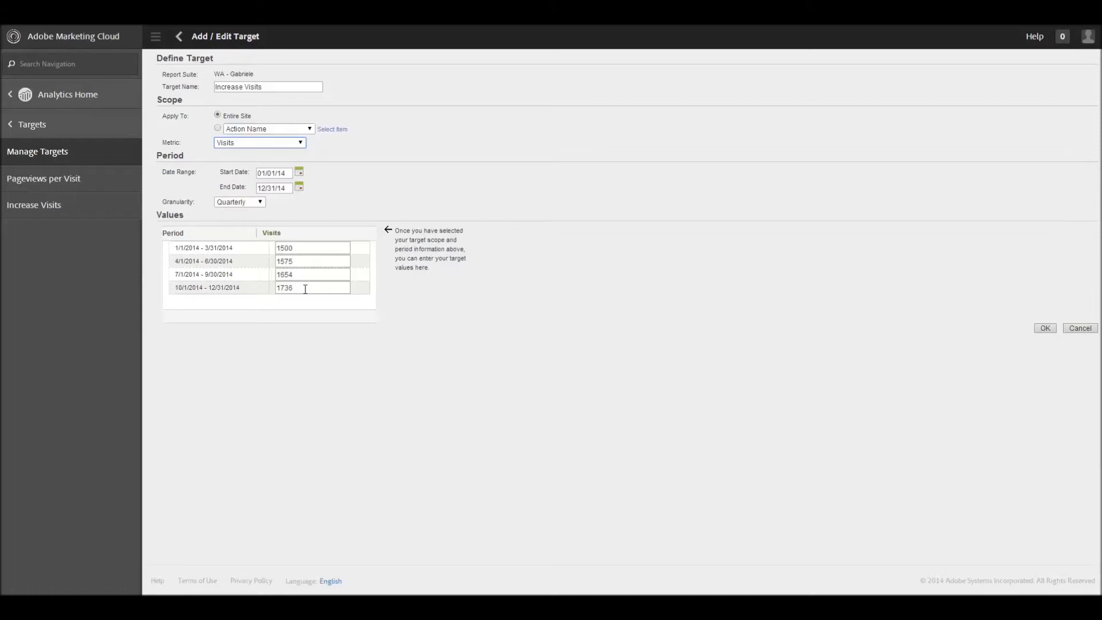
pyautogui.moveTo(951, 330)
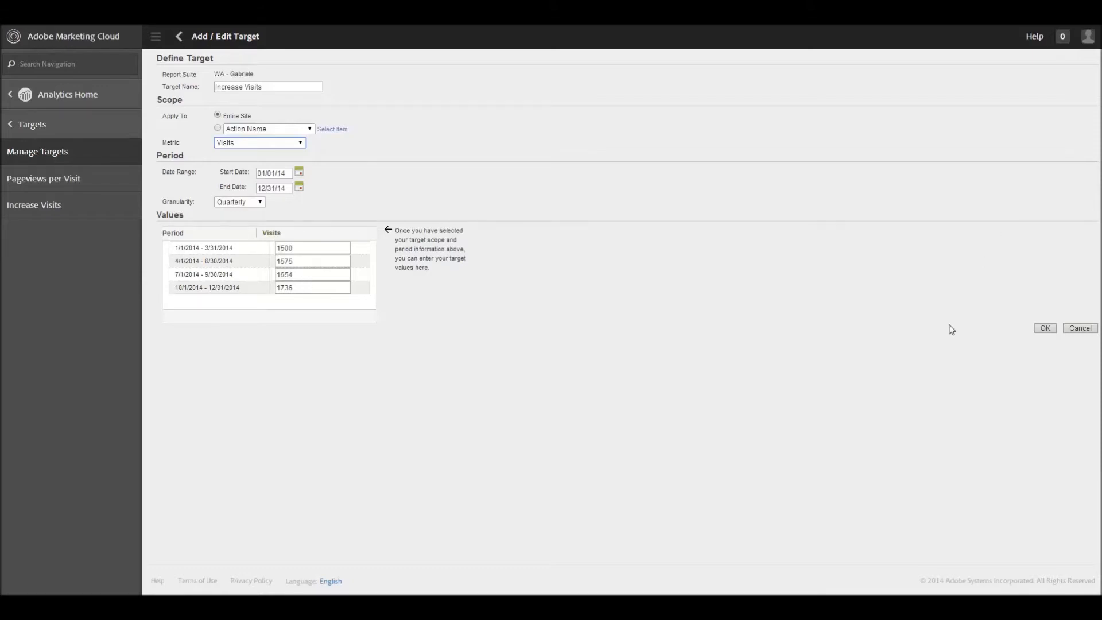
pyautogui.click(1045, 327)
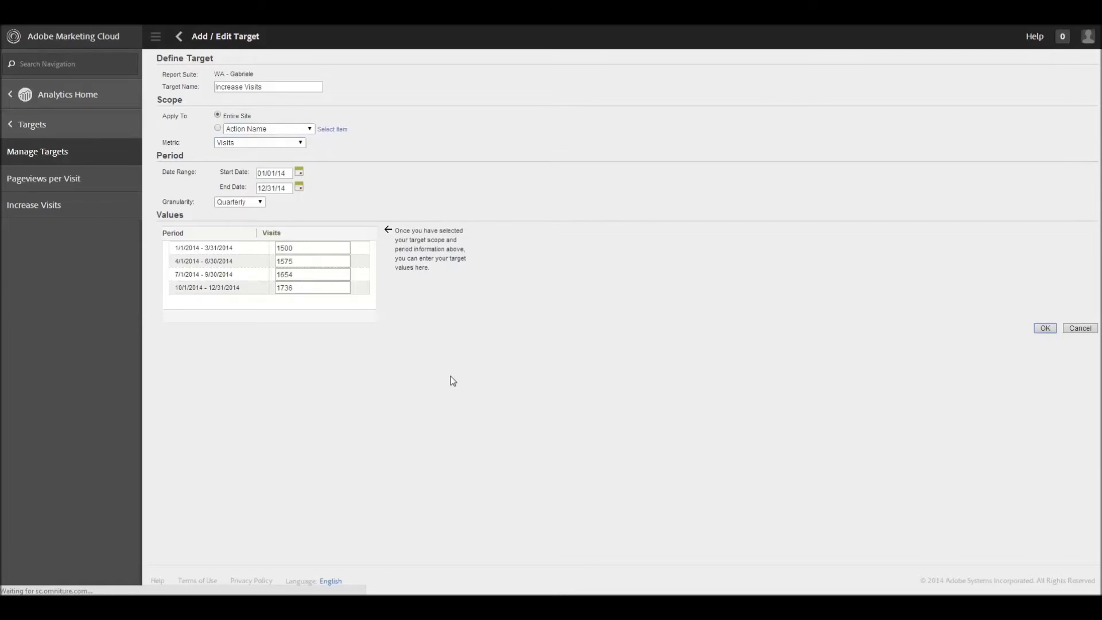
pyautogui.click(1045, 328)
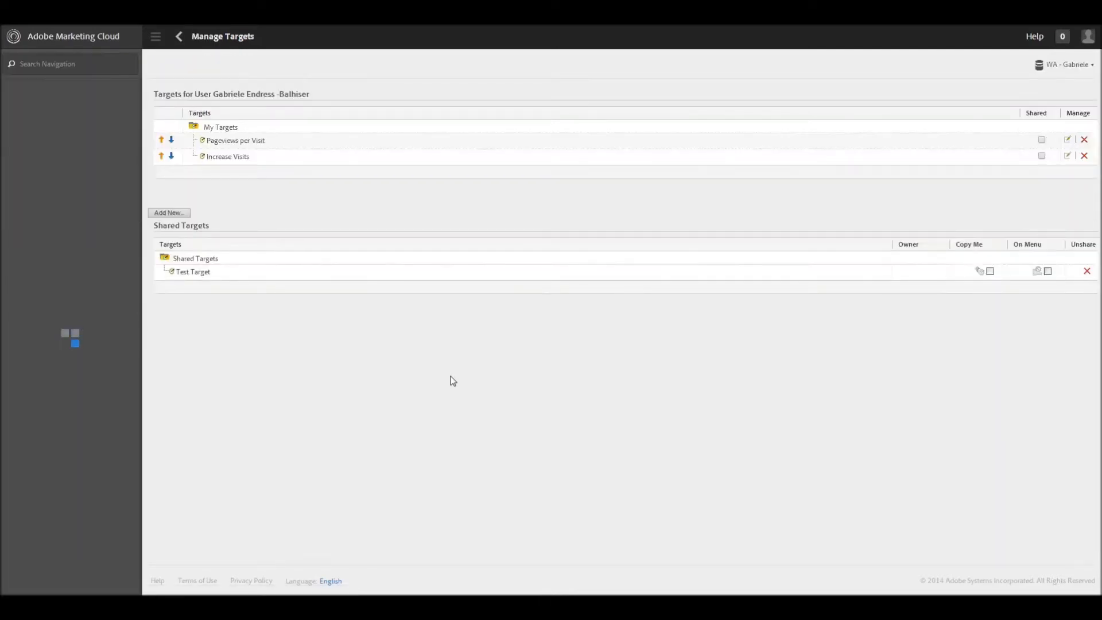